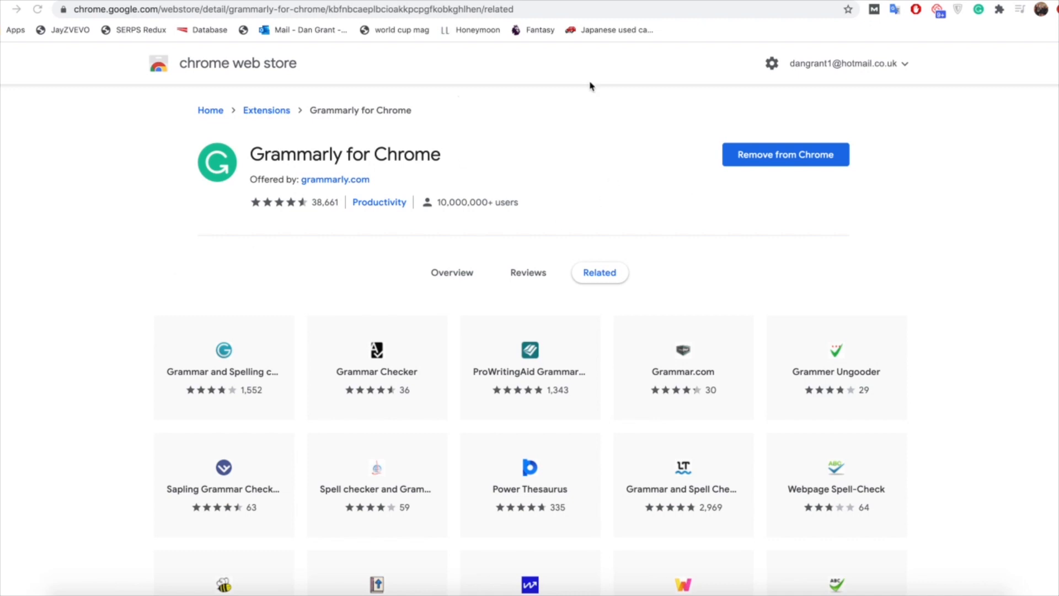
{"action": "mouse_move", "coordinate": [566, 221]}
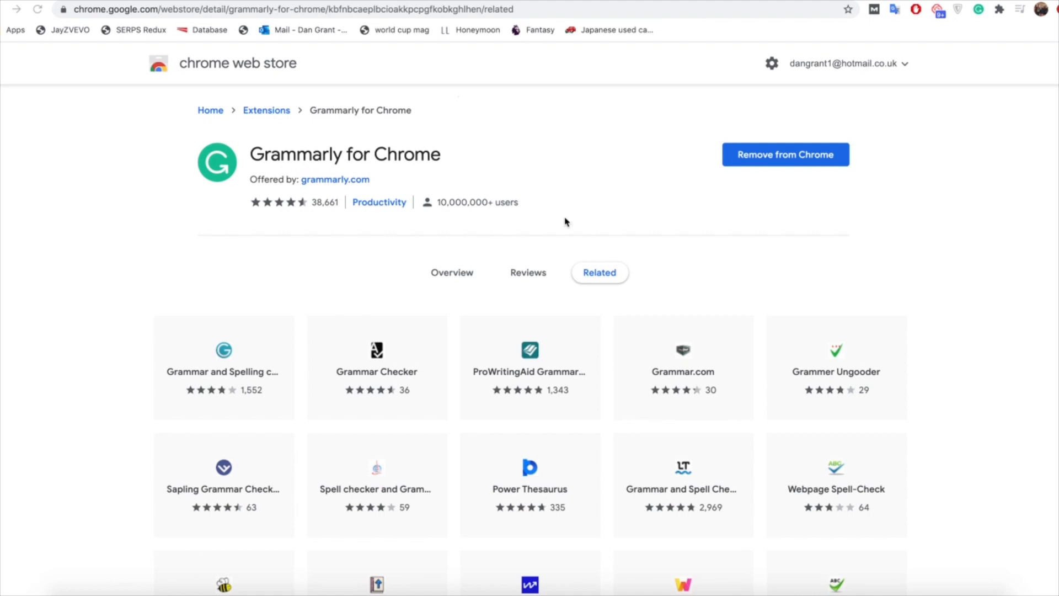
{"action": "mouse_move", "coordinate": [594, 179]}
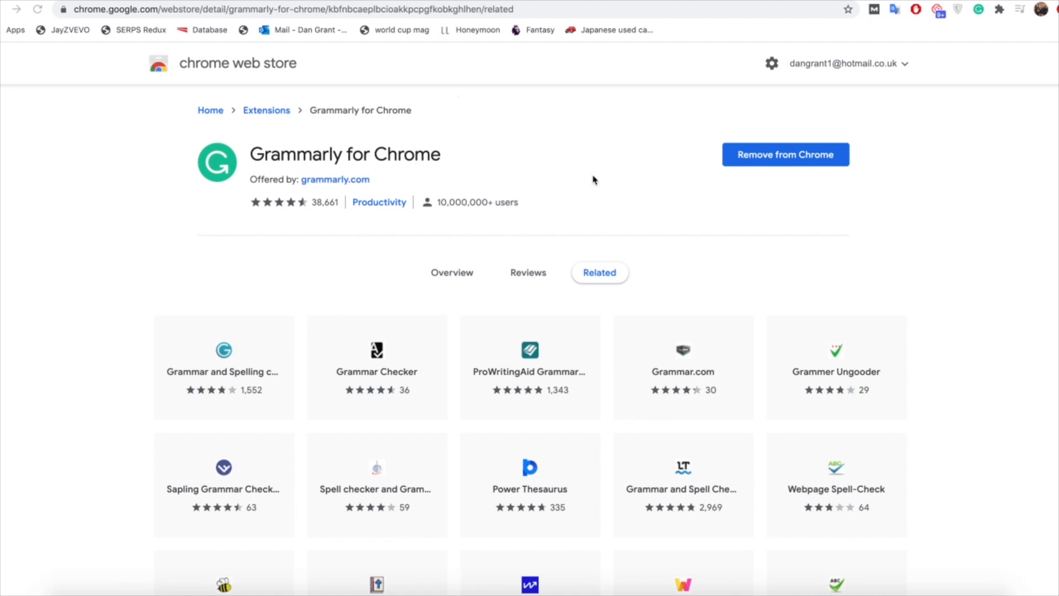
{"action": "mouse_move", "coordinate": [598, 179]}
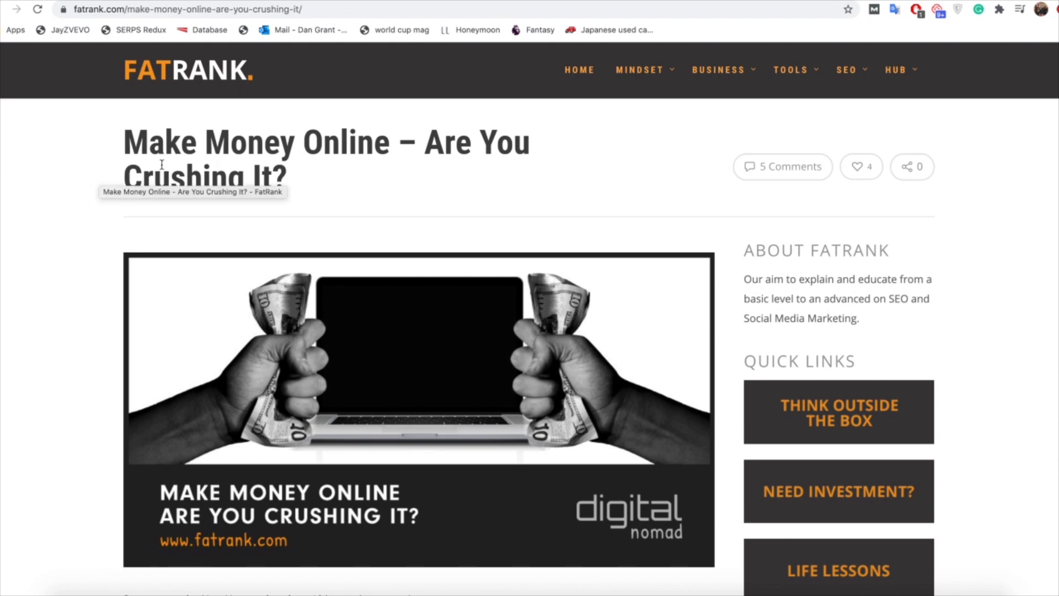
{"action": "mouse_move", "coordinate": [75, 257]}
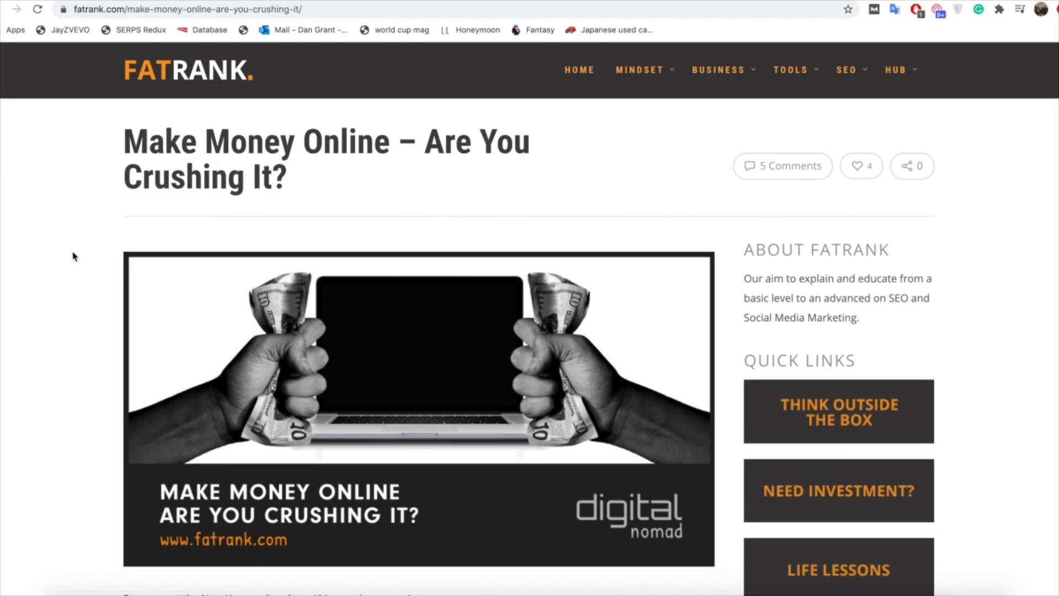
Skim the FatRank article's intro, then launch the Grammarly extension into a blank document.
{"action": "scroll", "scroll_direction": "down", "scroll_amount": 3}
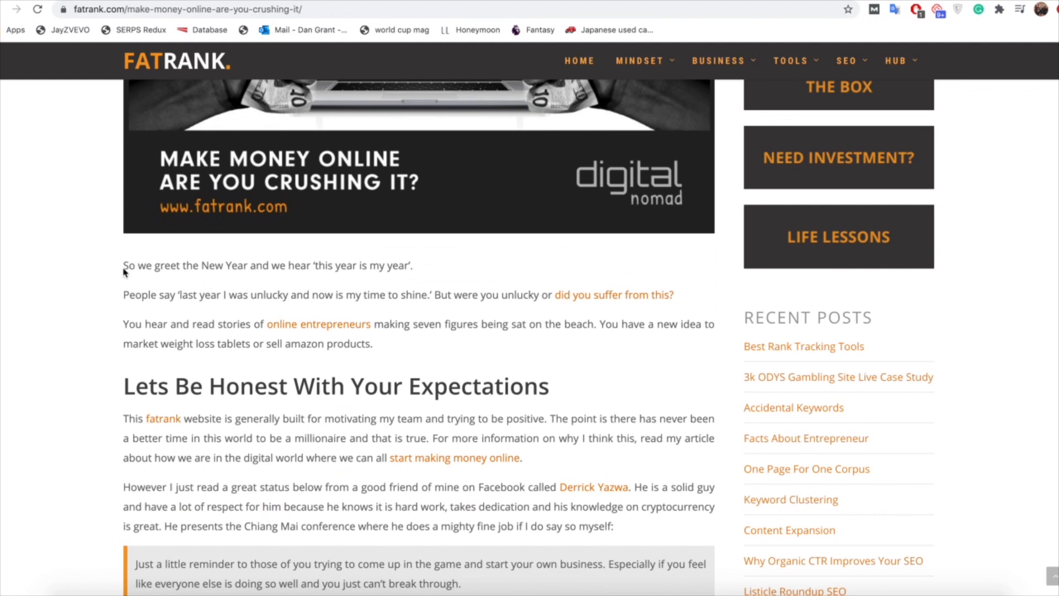
{"action": "left_click_drag", "start_coordinate": [124, 265], "coordinate": [246, 265]}
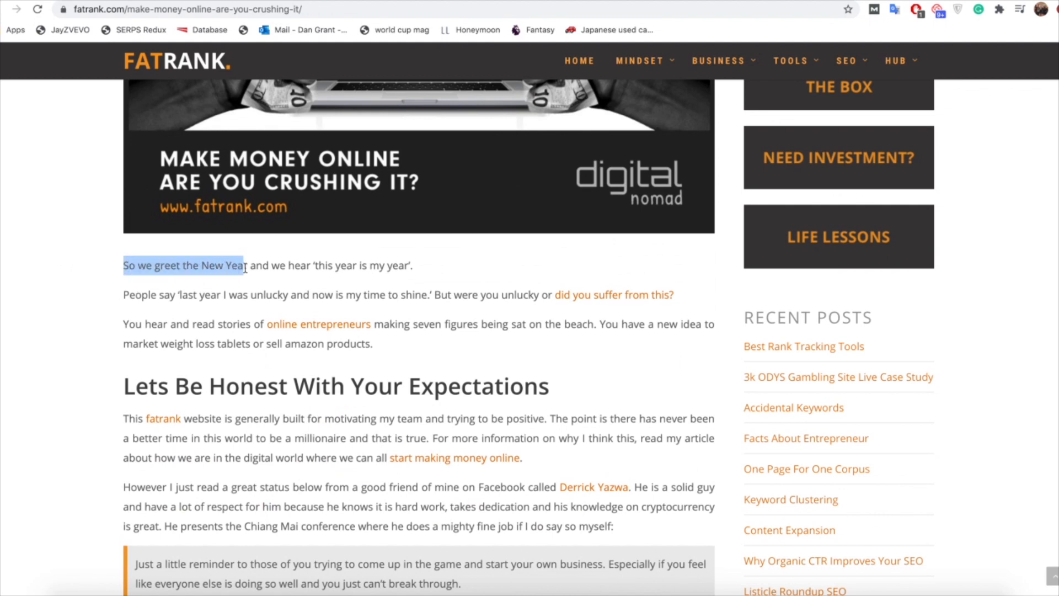
{"action": "left_click", "coordinate": [58, 227]}
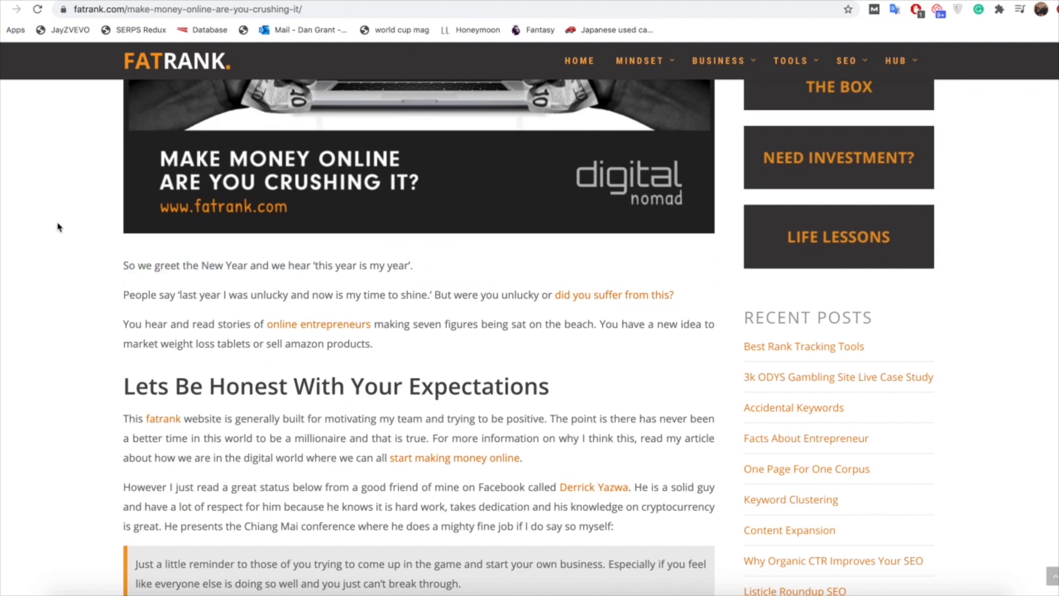
{"action": "scroll", "scroll_direction": "up", "scroll_amount": 3}
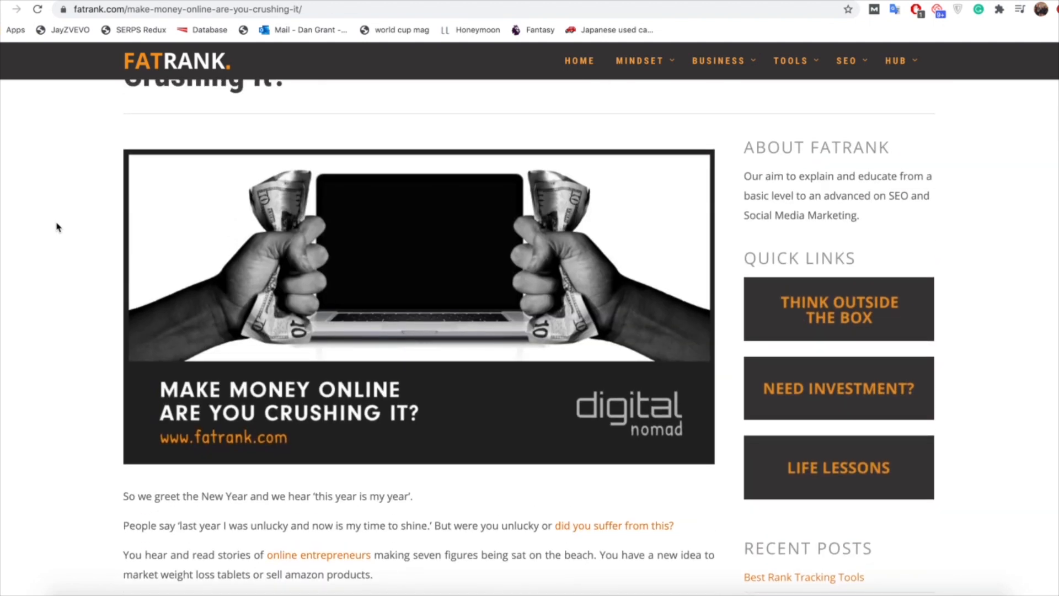
{"action": "left_click", "coordinate": [190, 9]}
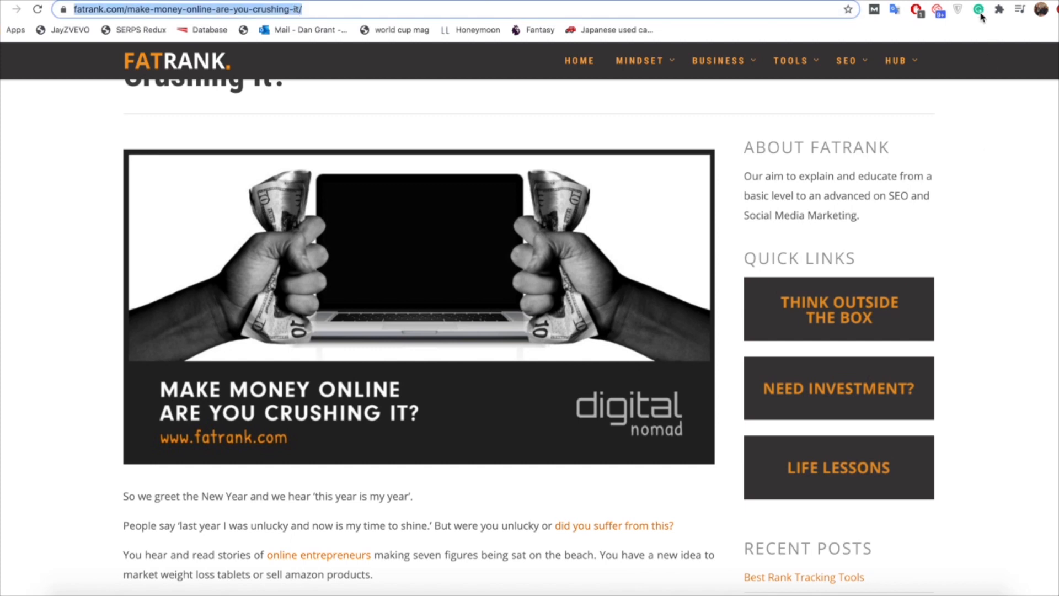
{"action": "left_click", "coordinate": [976, 9]}
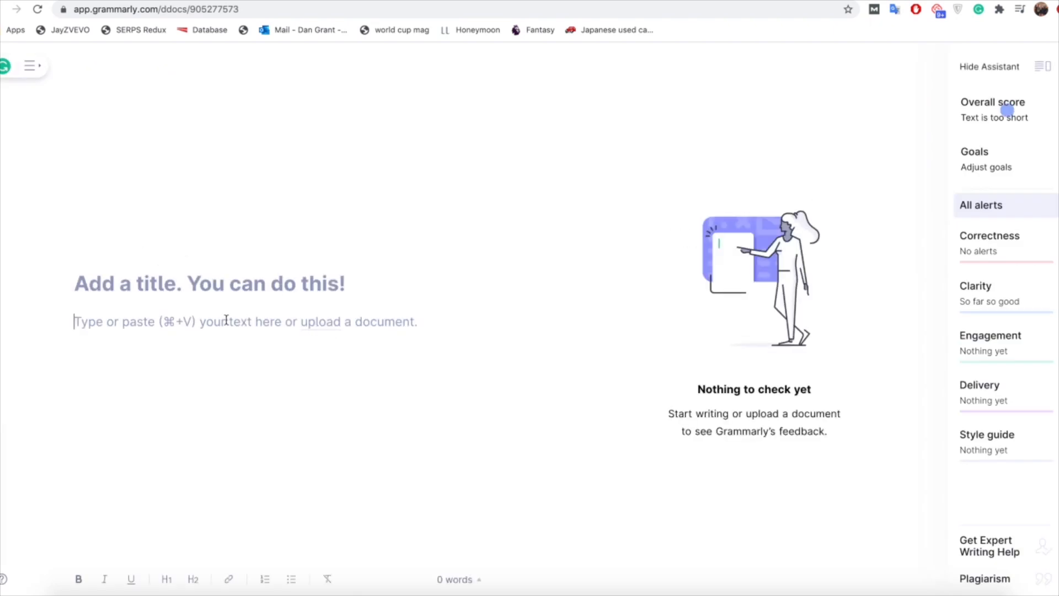
{"action": "mouse_move", "coordinate": [355, 365]}
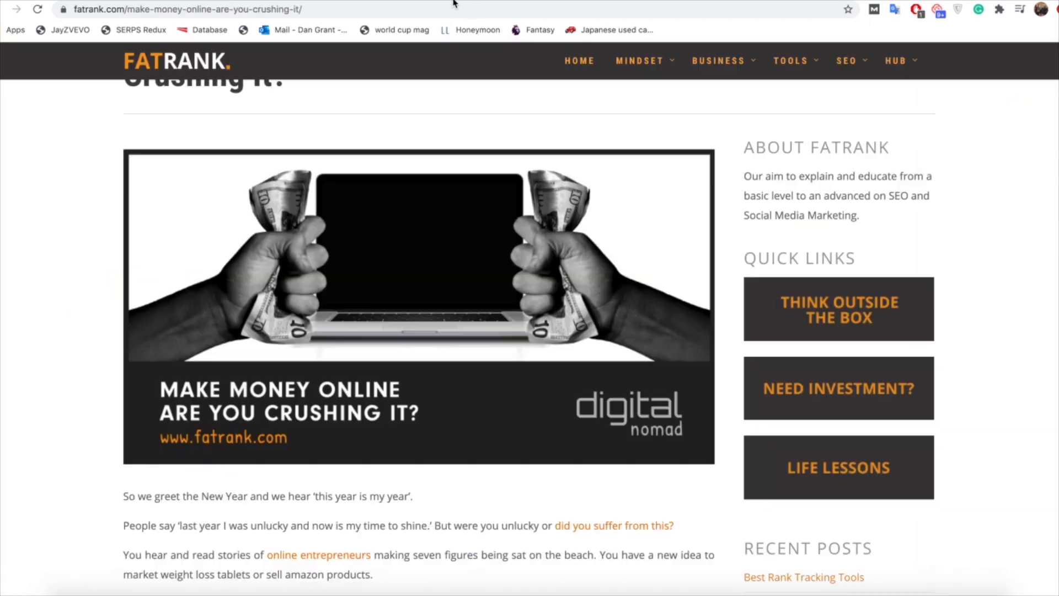
Scroll down through the whole FatRank article to the related-posts list and back up slightly.
{"action": "scroll", "scroll_direction": "down", "scroll_amount": 3}
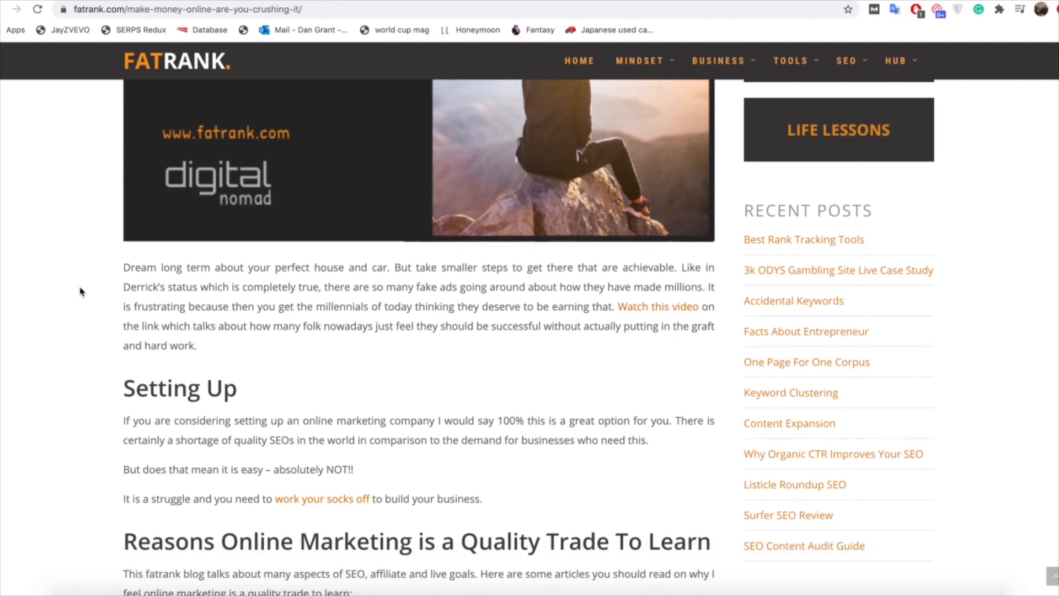
{"action": "scroll", "scroll_direction": "down", "scroll_amount": 3}
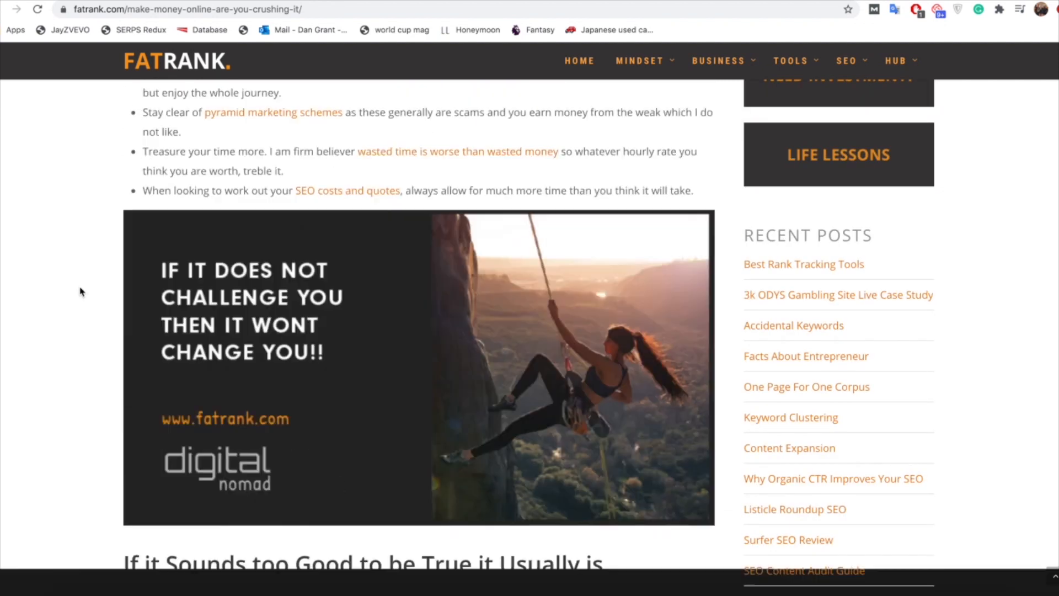
{"action": "scroll", "scroll_direction": "down", "scroll_amount": 3}
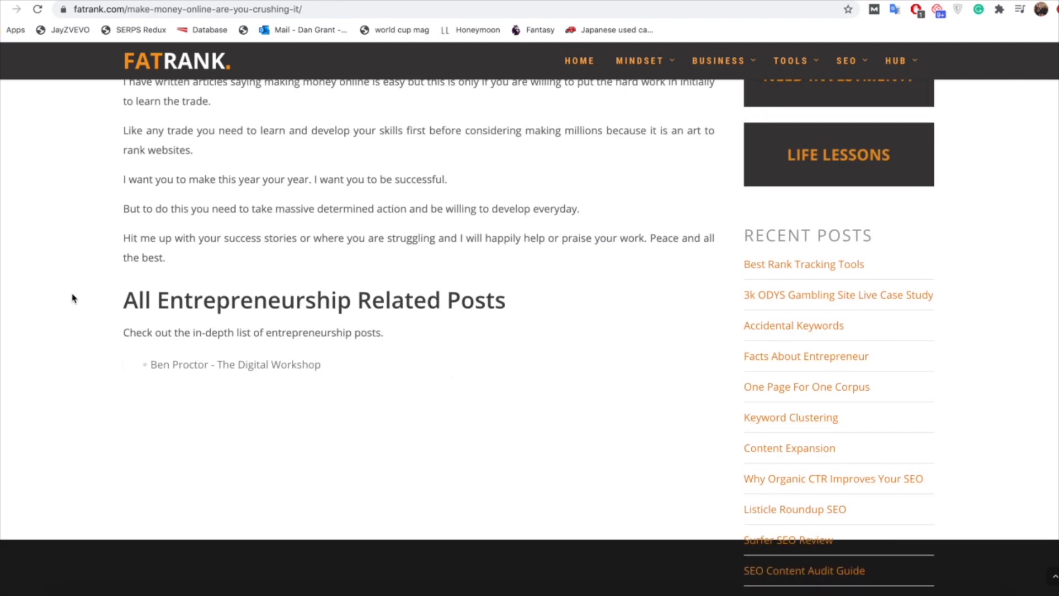
{"action": "scroll", "scroll_direction": "down", "scroll_amount": 3}
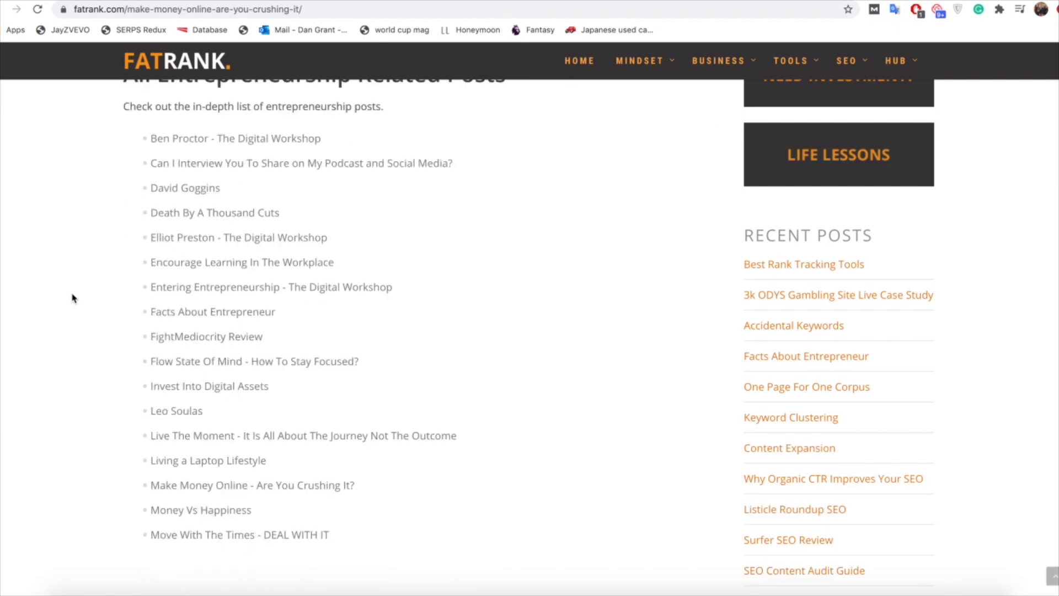
{"action": "scroll", "scroll_direction": "down", "scroll_amount": 3}
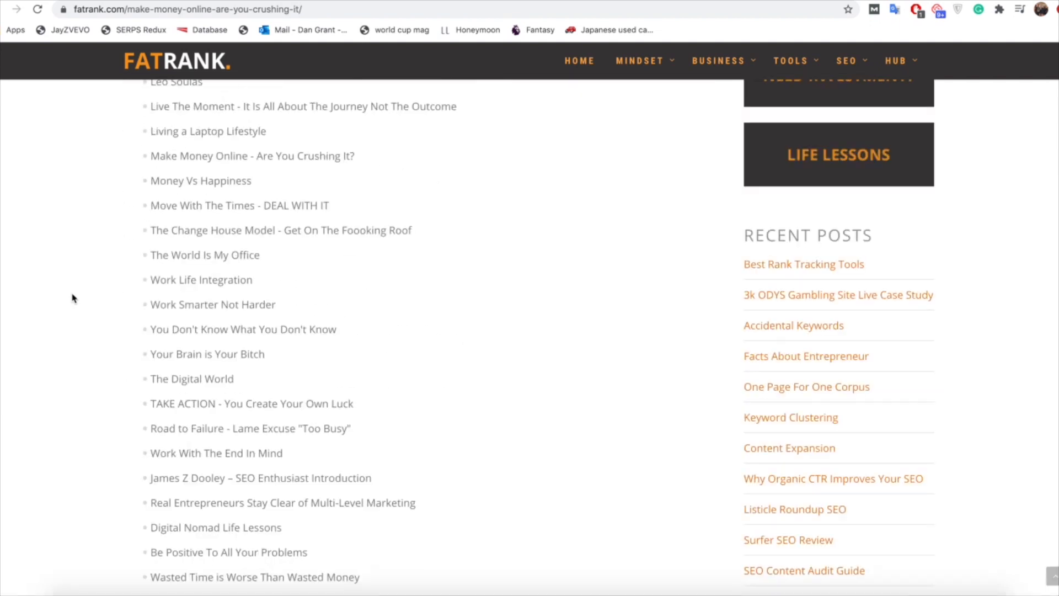
{"action": "scroll", "scroll_direction": "down", "scroll_amount": 3}
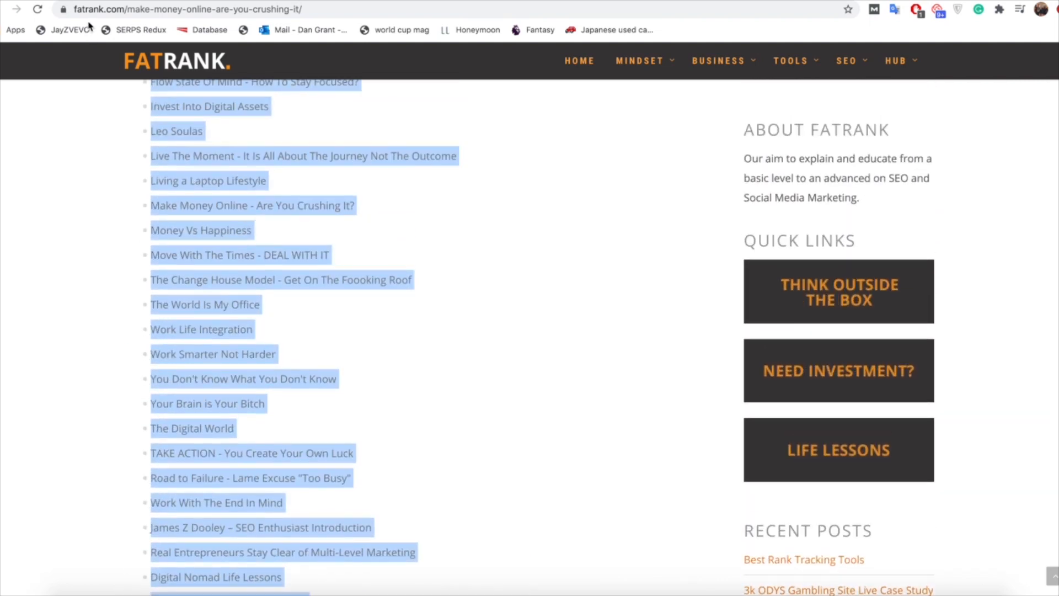
{"action": "scroll", "scroll_direction": "down", "scroll_amount": 3}
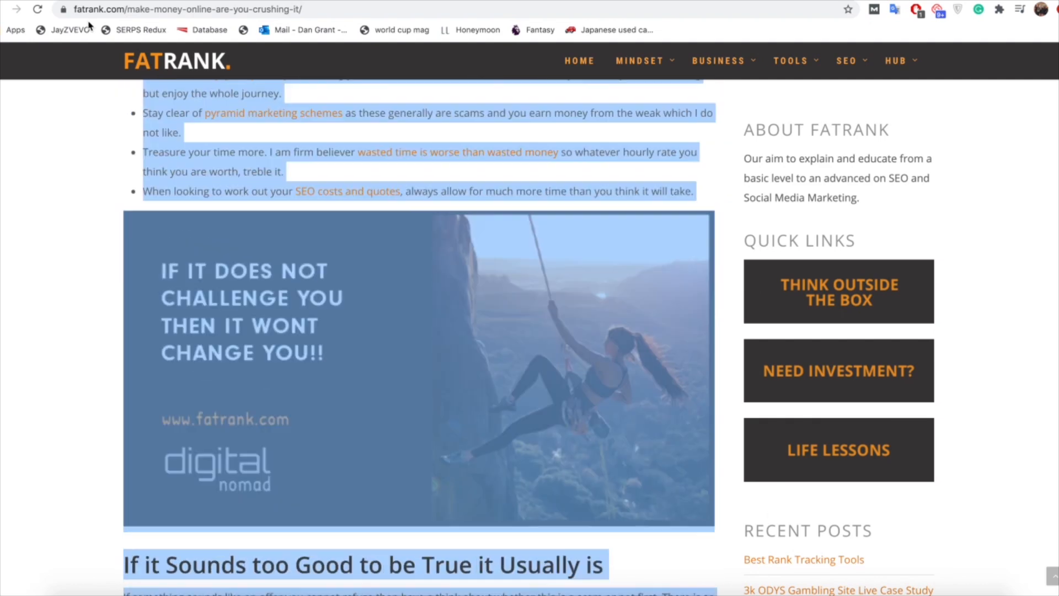
{"action": "scroll", "scroll_direction": "down", "scroll_amount": 3}
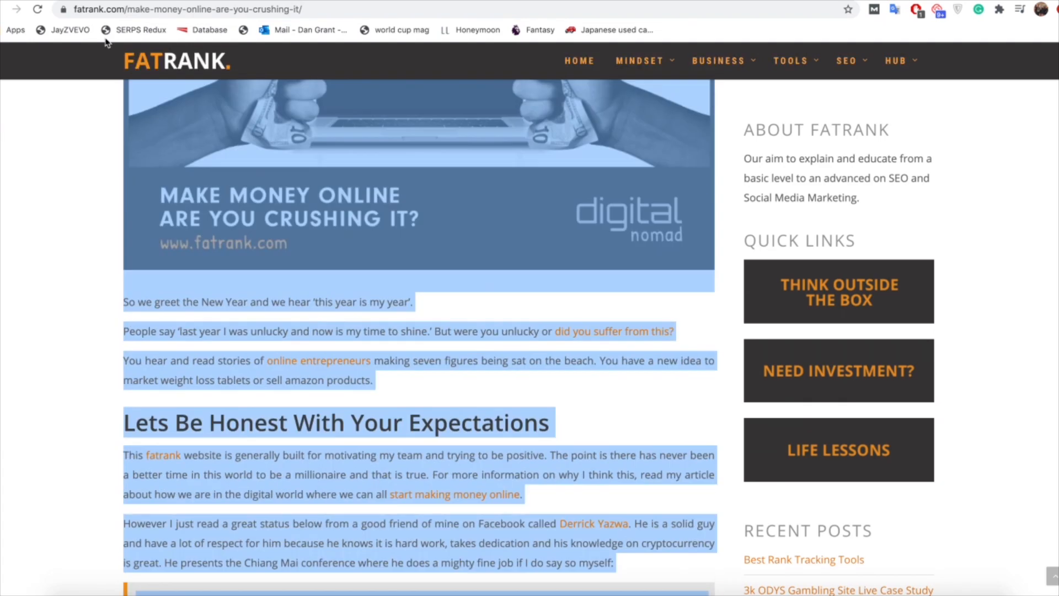
{"action": "scroll", "scroll_direction": "up", "scroll_amount": 3}
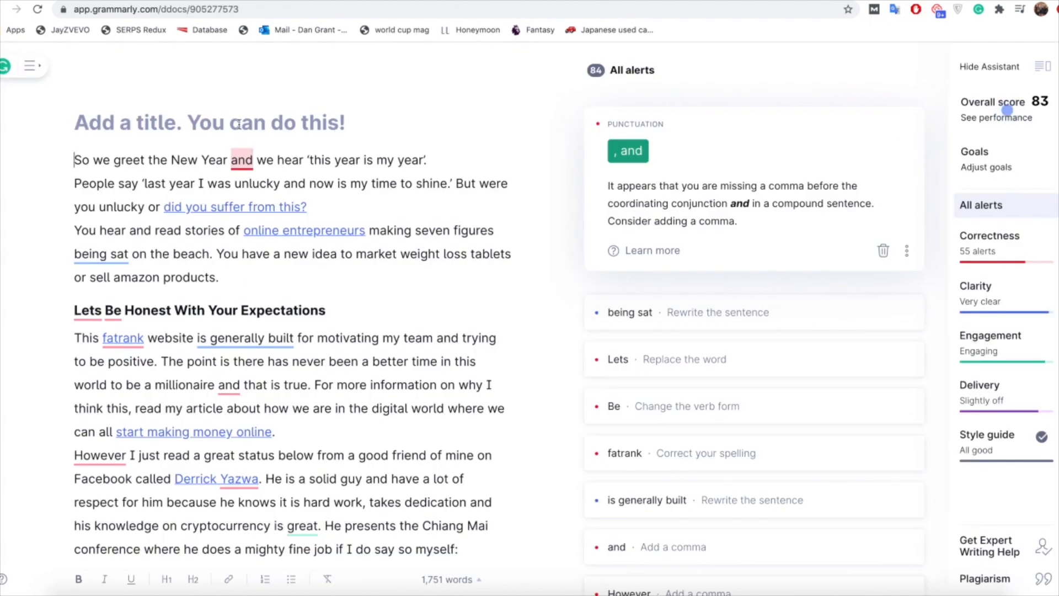
Title the Grammarly document 'Make Money Online – Are You Crushing It?'.
{"action": "type", "text": "Make Money Online – Are You Crushing It?"}
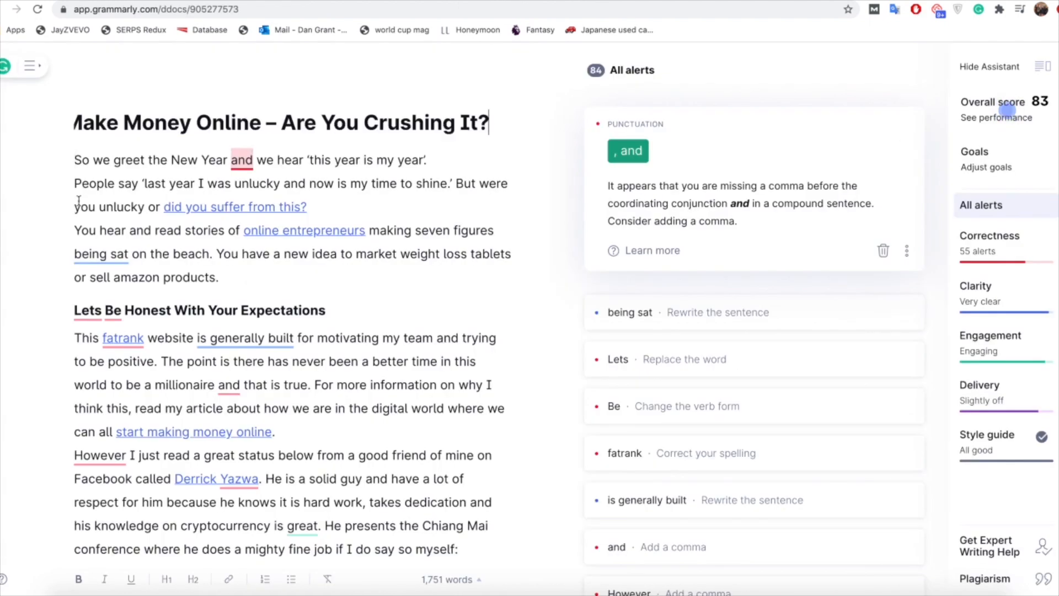
{"action": "mouse_move", "coordinate": [54, 232]}
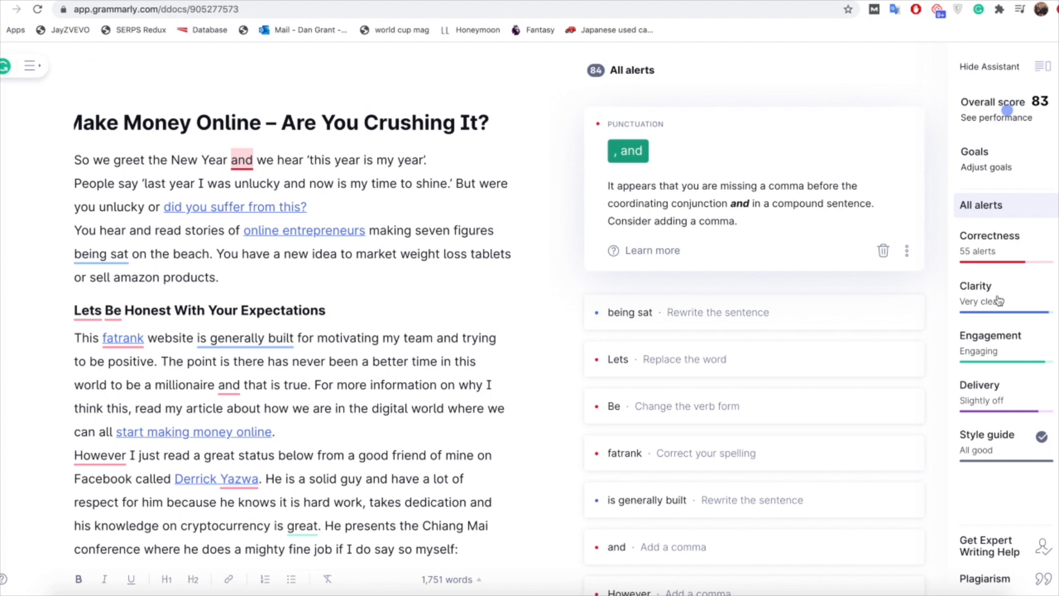
{"action": "mouse_move", "coordinate": [1005, 242]}
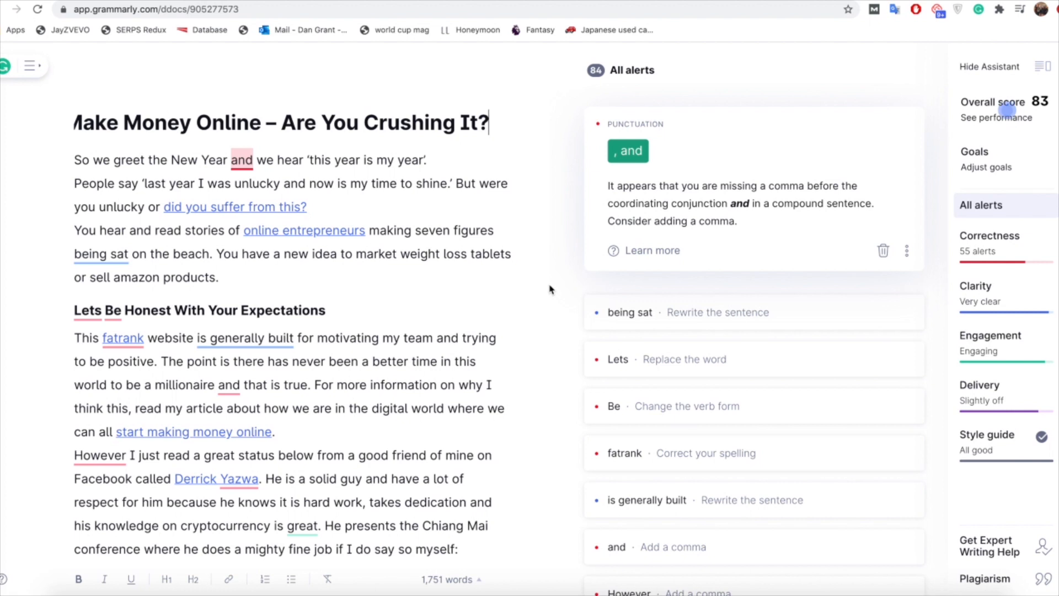
{"action": "mouse_move", "coordinate": [573, 290]}
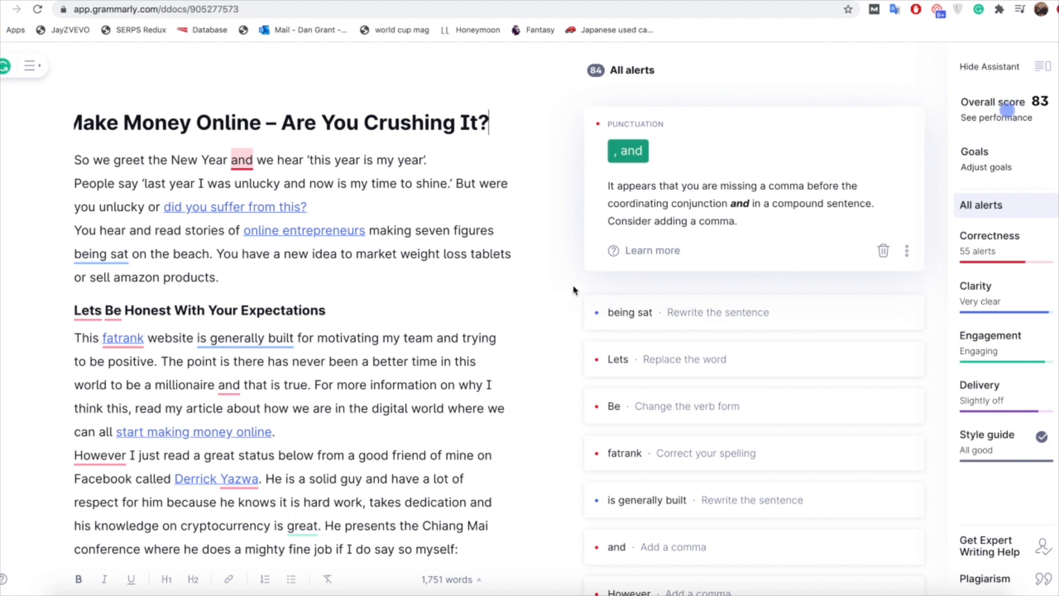
{"action": "mouse_move", "coordinate": [1021, 251]}
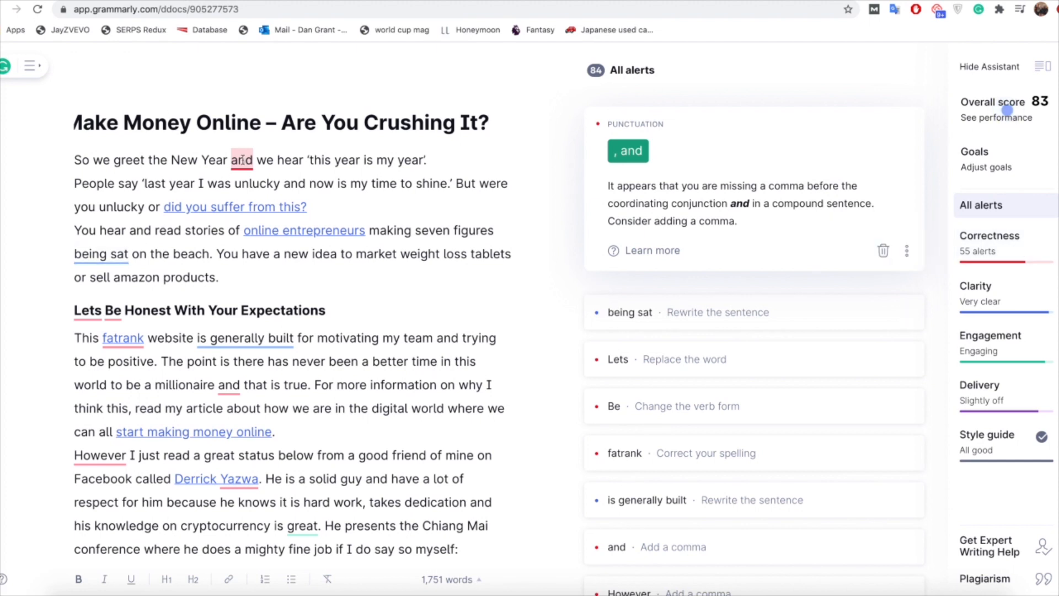
Accept the suggested comma after 'New Year' before 'and' in the first sentence.
{"action": "left_click", "coordinate": [487, 123]}
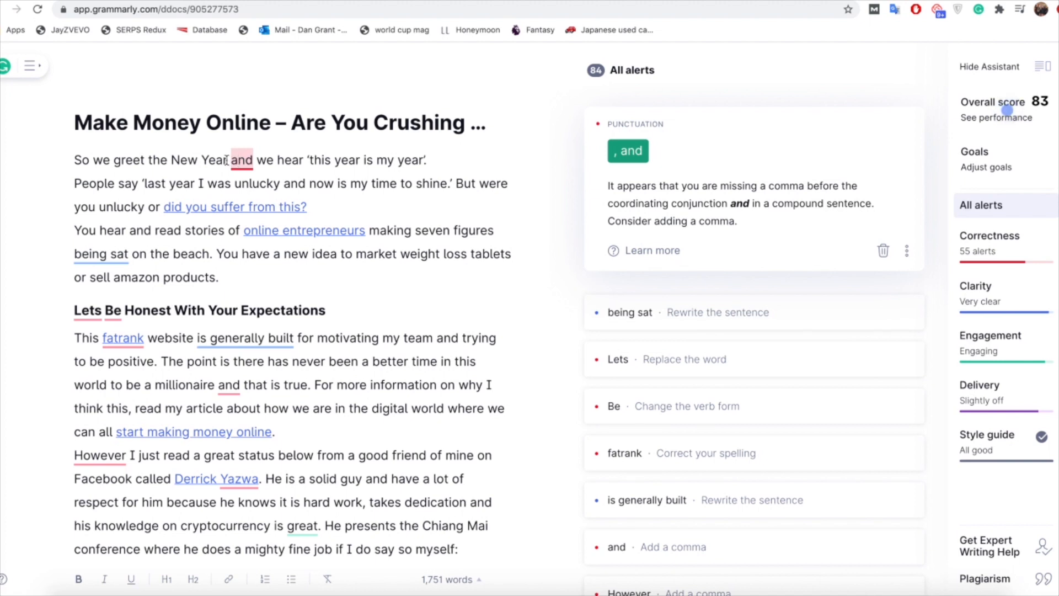
{"action": "left_click", "coordinate": [627, 150]}
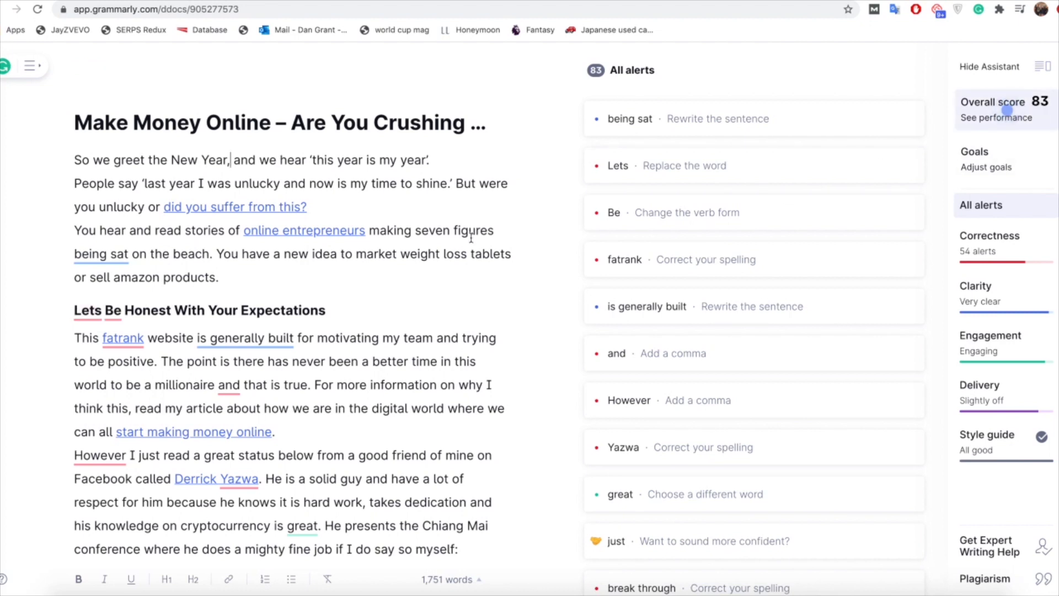
{"action": "mouse_move", "coordinate": [25, 245]}
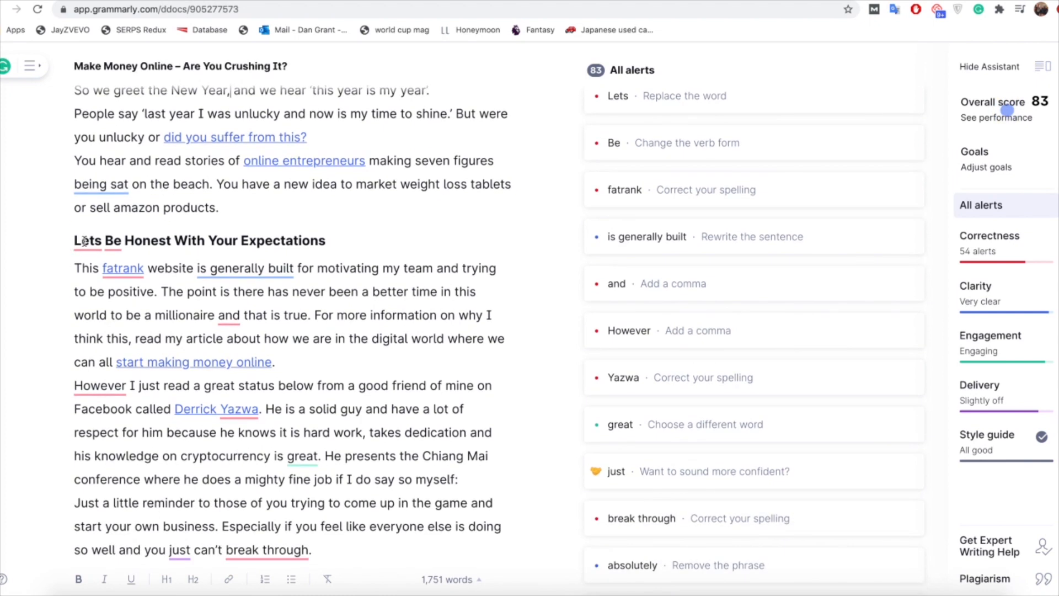
Change 'Lets' to 'Let's' and 'fatrank' to 'FatRank', and add a comma after 'millionaire'.
{"action": "left_click", "coordinate": [617, 96]}
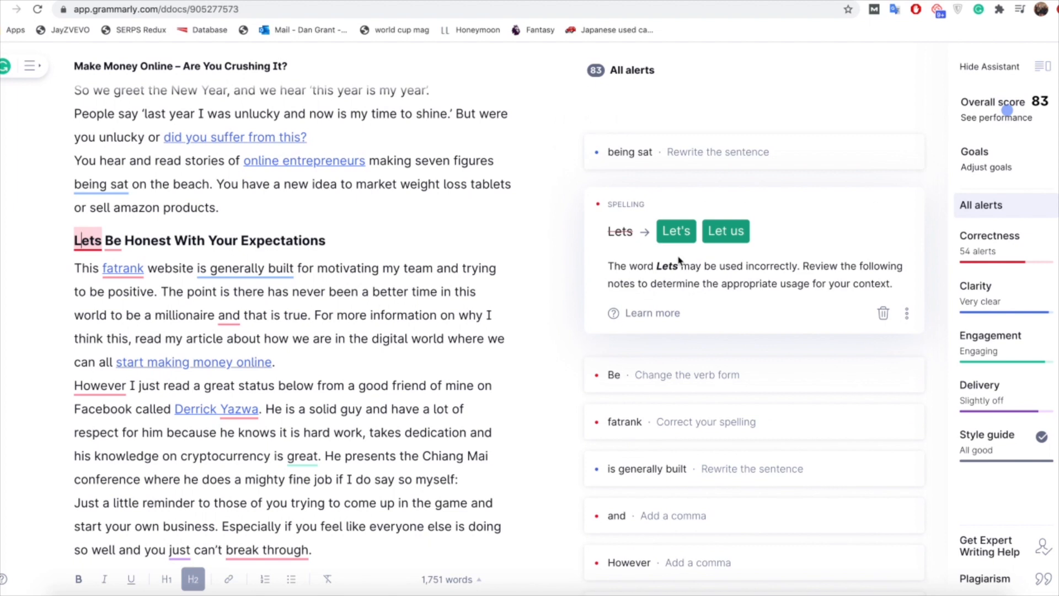
{"action": "mouse_move", "coordinate": [676, 235]}
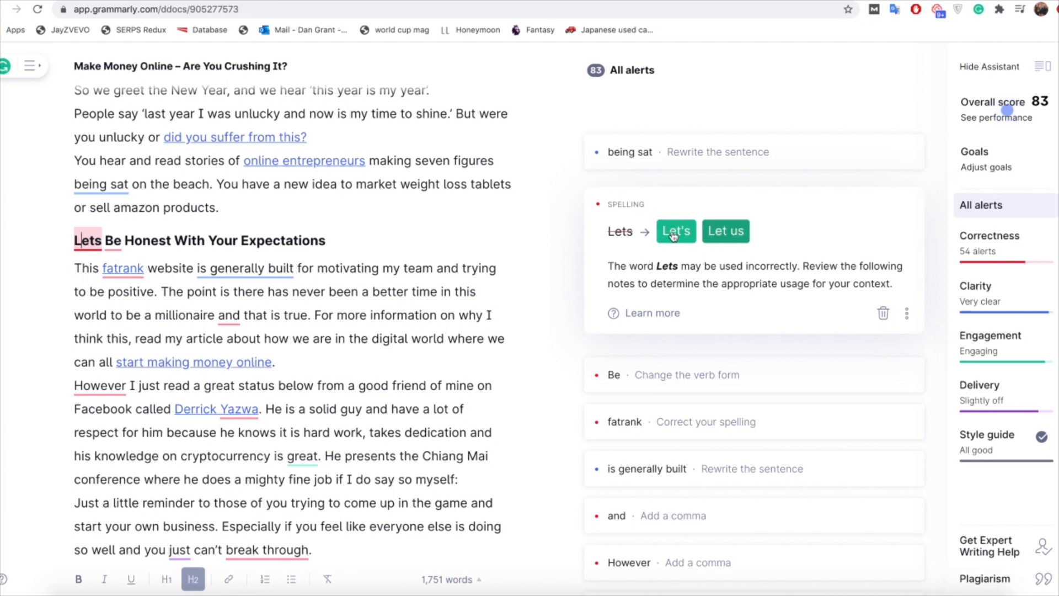
{"action": "left_click", "coordinate": [676, 231]}
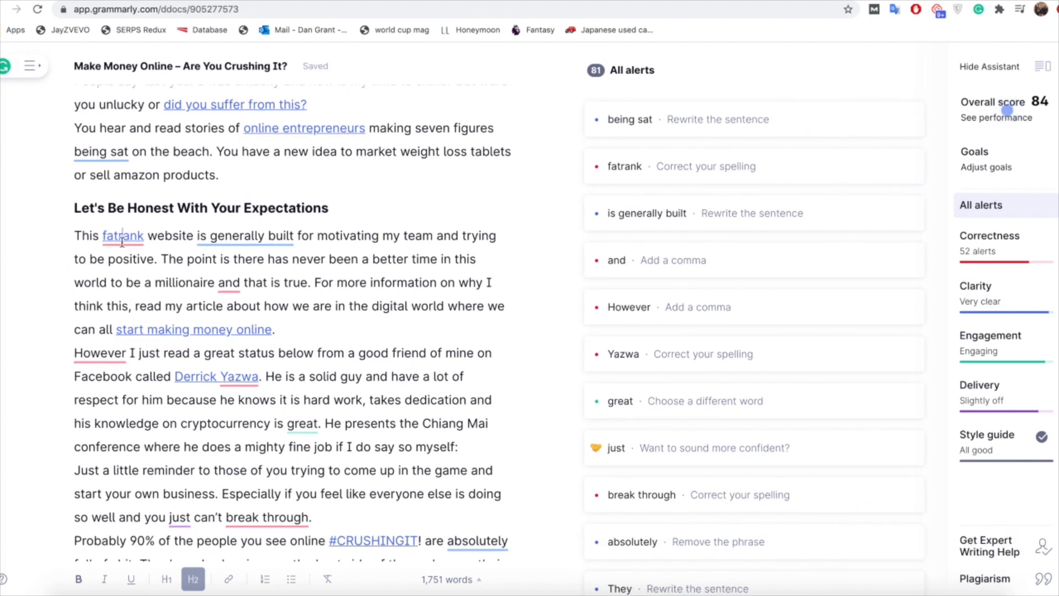
{"action": "left_click", "coordinate": [624, 166]}
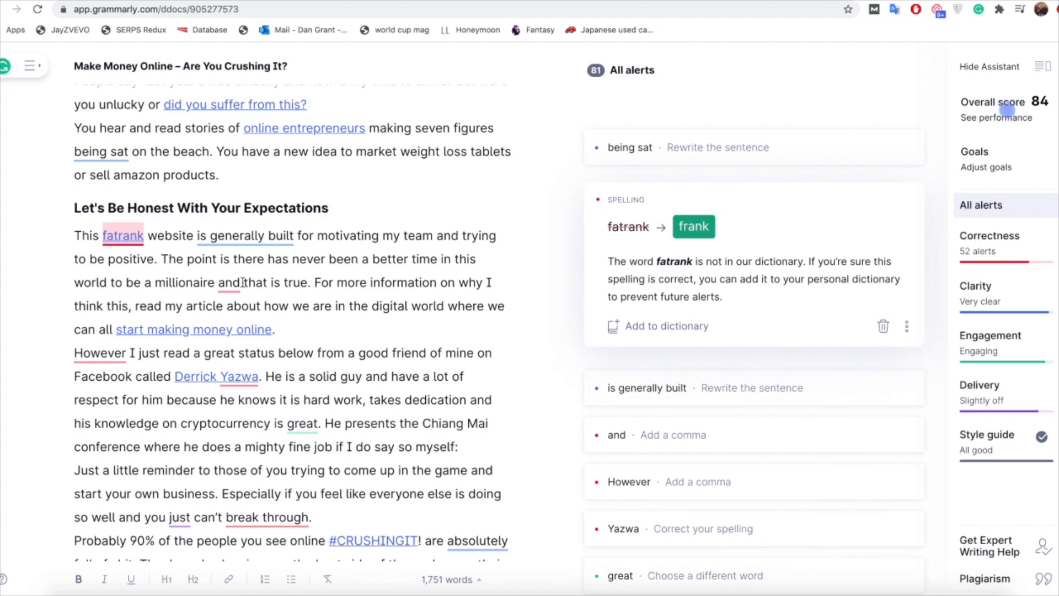
{"action": "left_click", "coordinate": [122, 235]}
{"action": "type", "text": "F"}
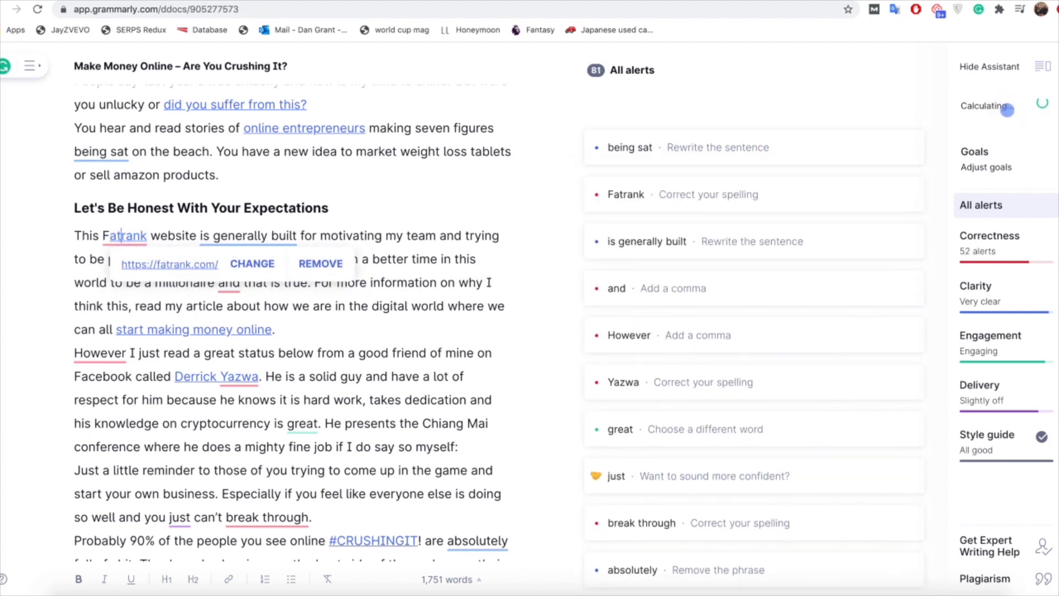
{"action": "left_click", "coordinate": [625, 194]}
{"action": "type", "text": "R"}
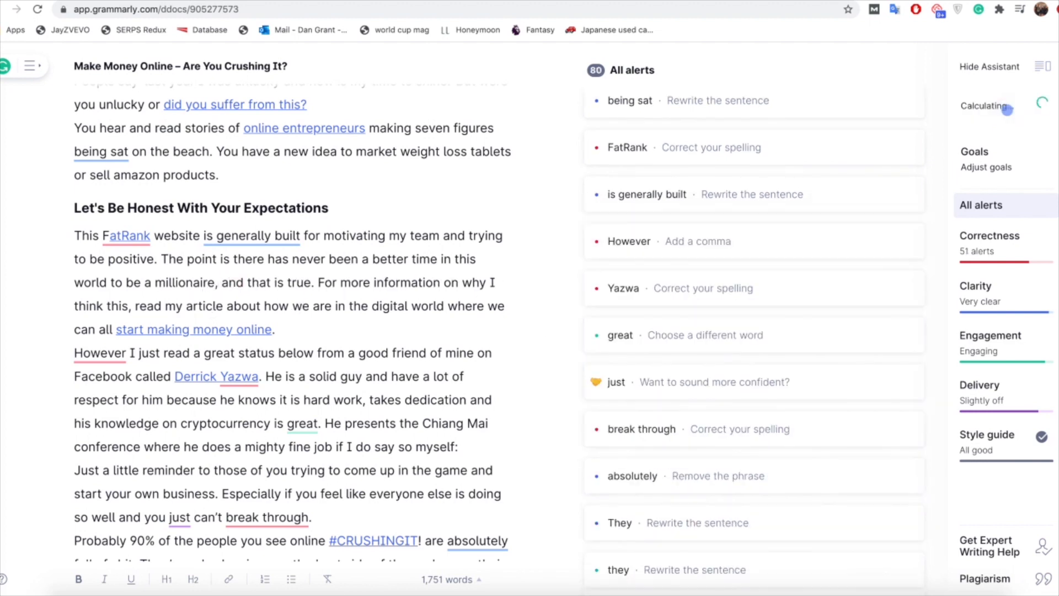
{"action": "mouse_move", "coordinate": [992, 139]}
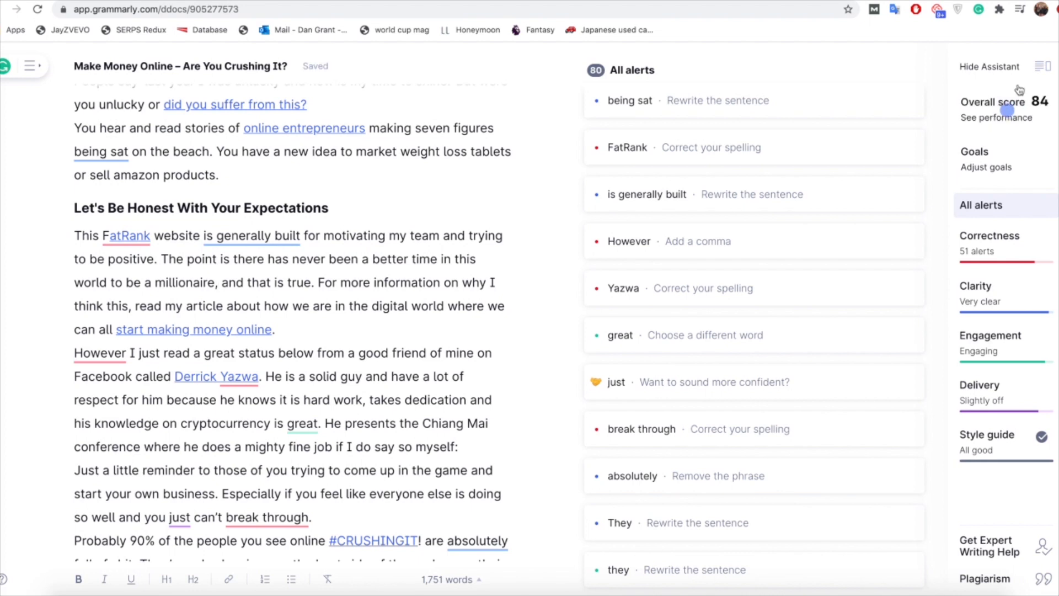
{"action": "mouse_move", "coordinate": [41, 319]}
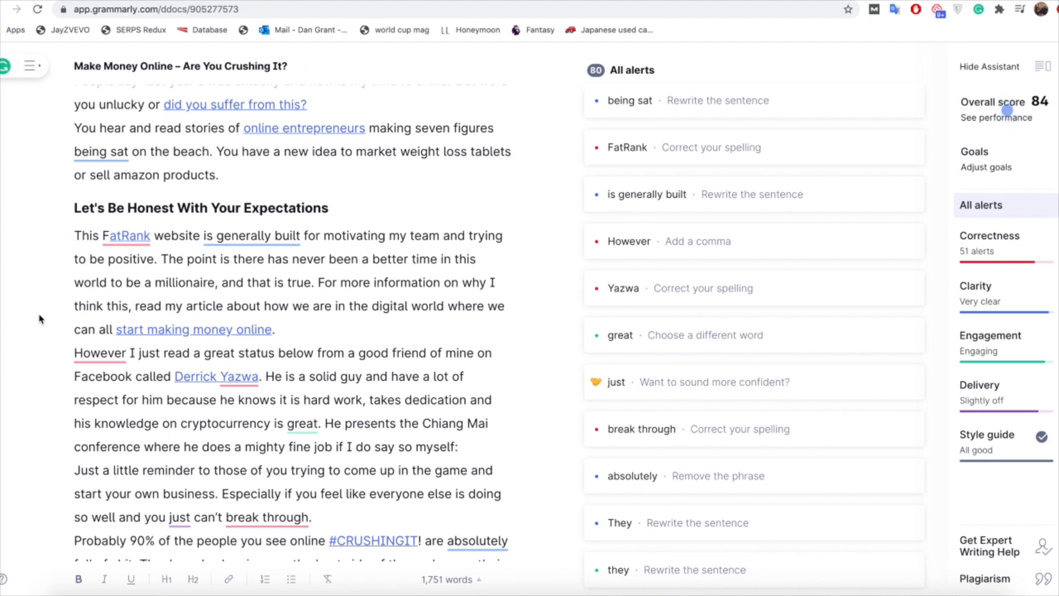
Accept the 'However,' suggestion, dropping correctness alerts to 50.
{"action": "scroll", "scroll_direction": "down", "scroll_amount": 3}
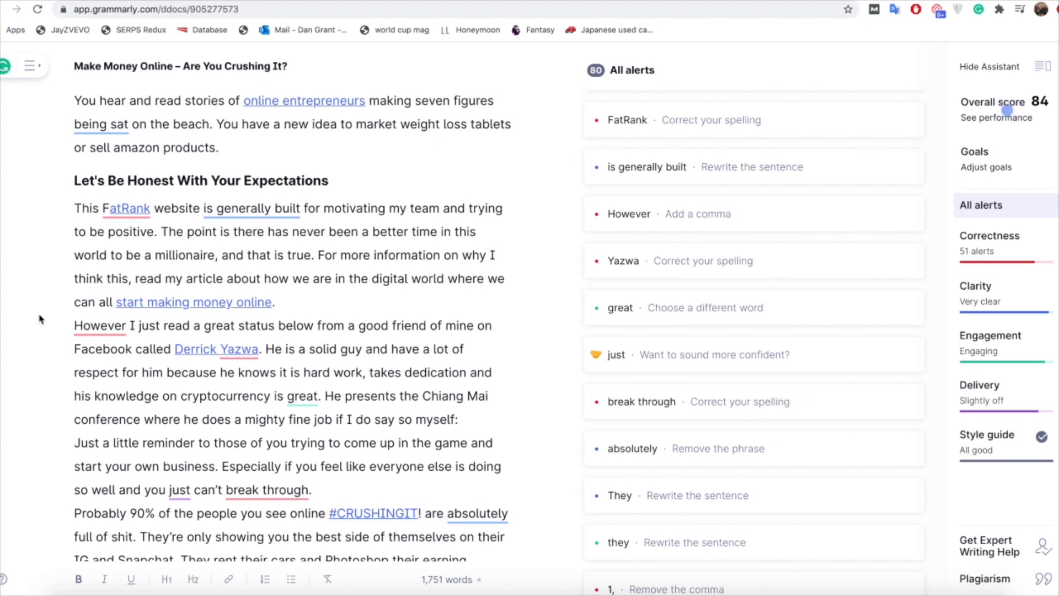
{"action": "mouse_move", "coordinate": [38, 283]}
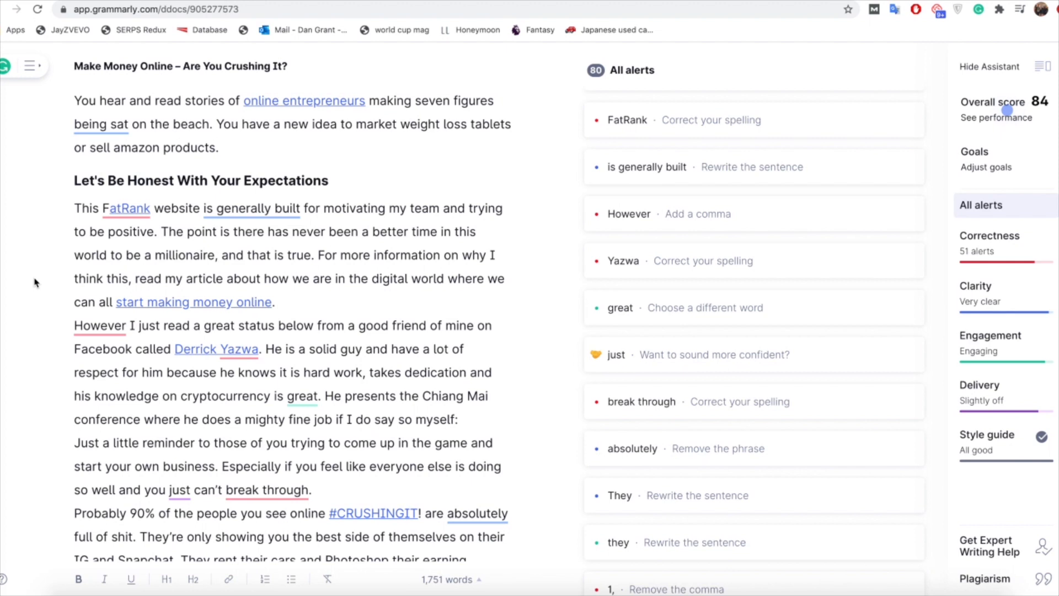
{"action": "scroll", "scroll_direction": "down", "scroll_amount": 3}
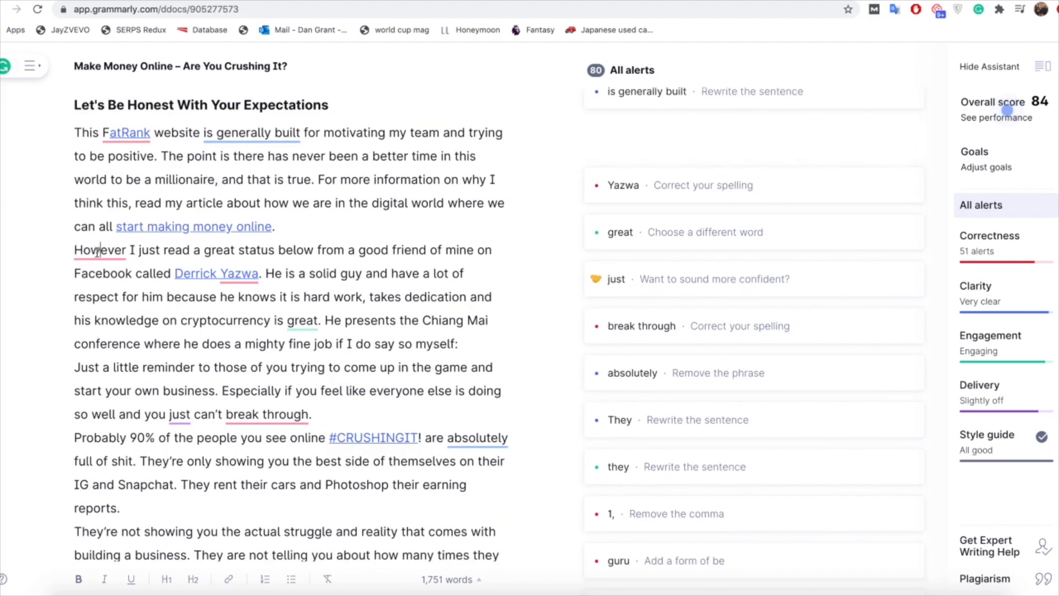
{"action": "left_click", "coordinate": [99, 249]}
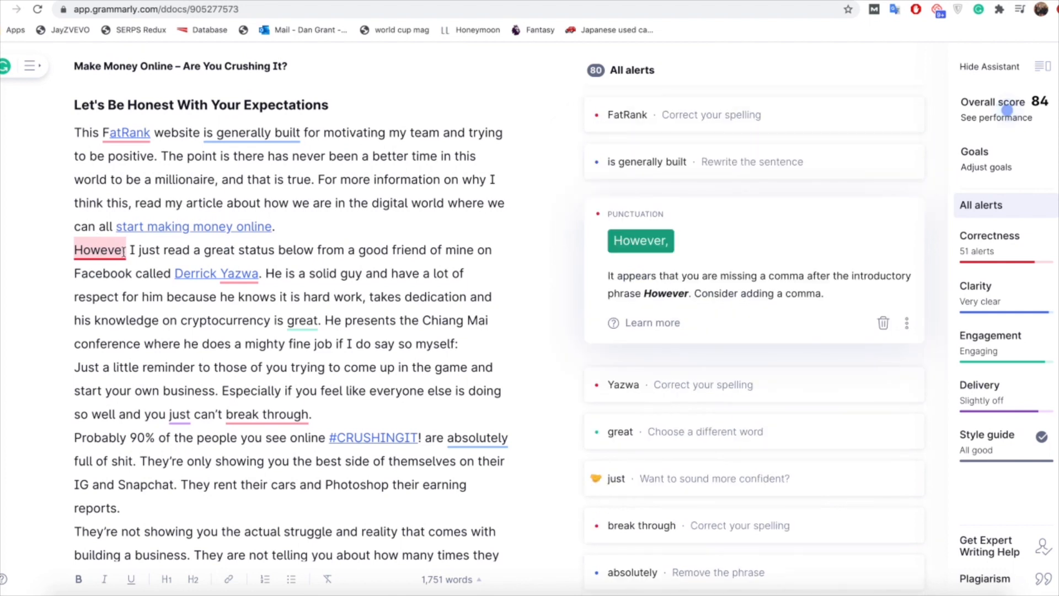
{"action": "left_click", "coordinate": [641, 241]}
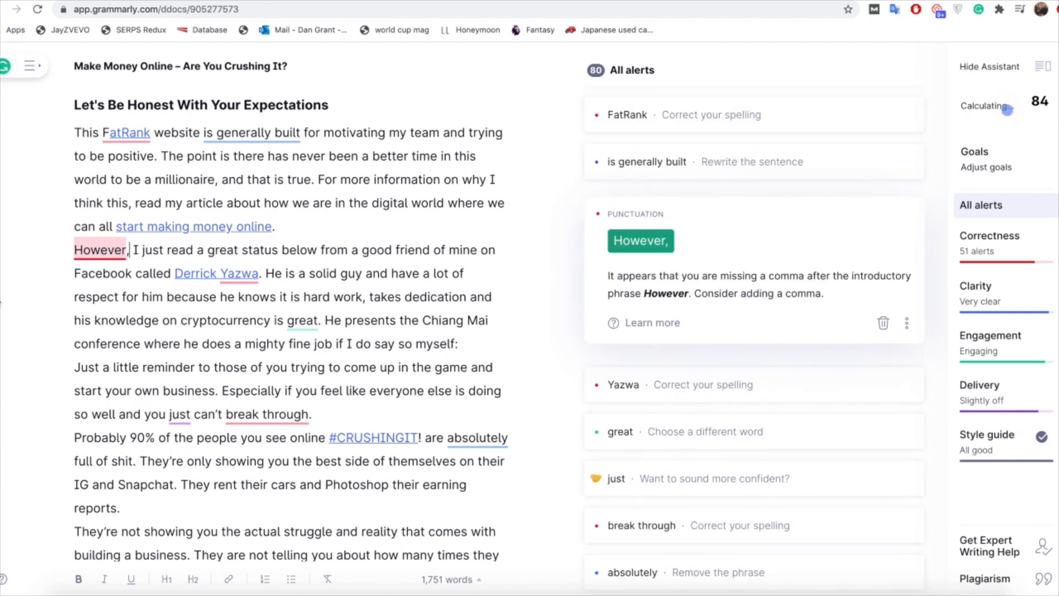
{"action": "left_click", "coordinate": [641, 240]}
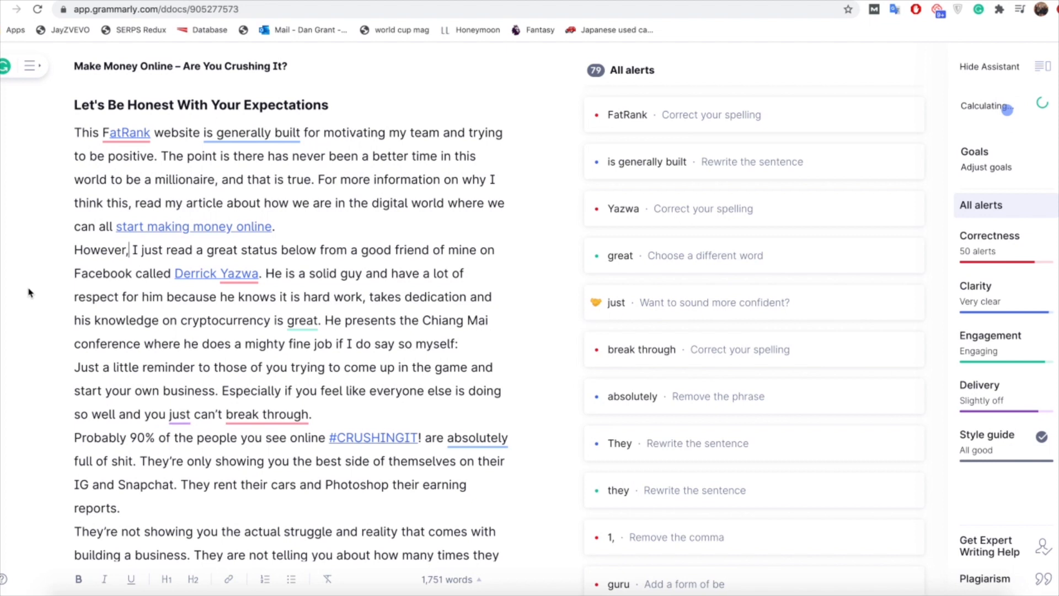
{"action": "mouse_move", "coordinate": [38, 292]}
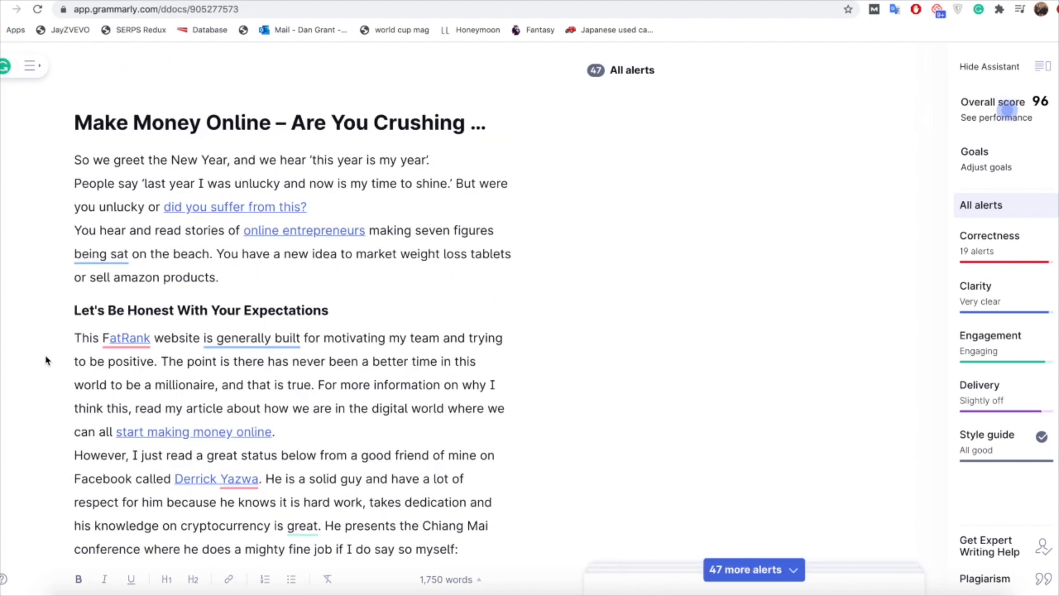
{"action": "mouse_move", "coordinate": [534, 247]}
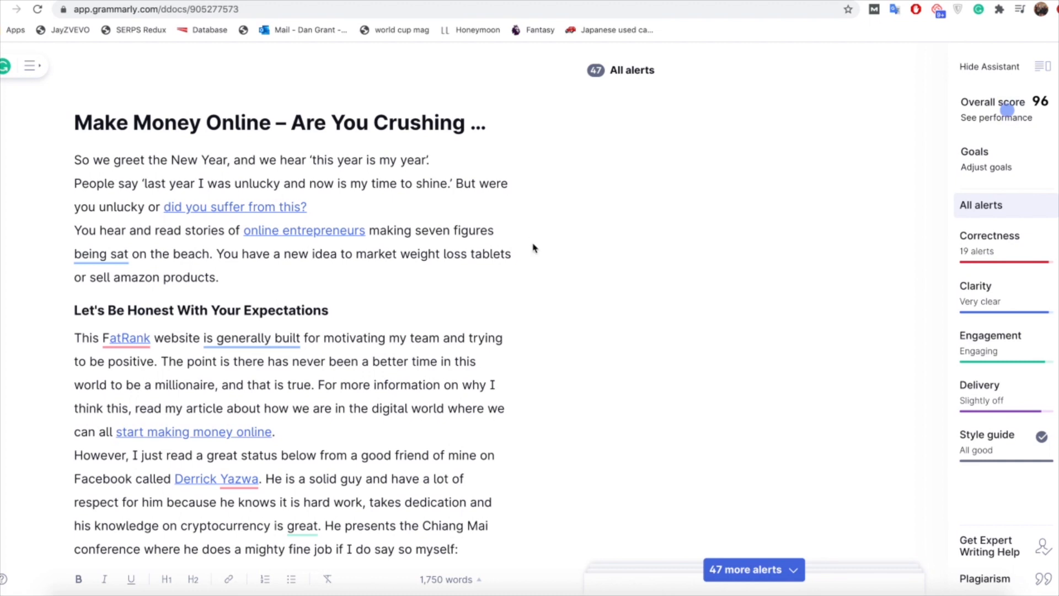
{"action": "mouse_move", "coordinate": [921, 114]}
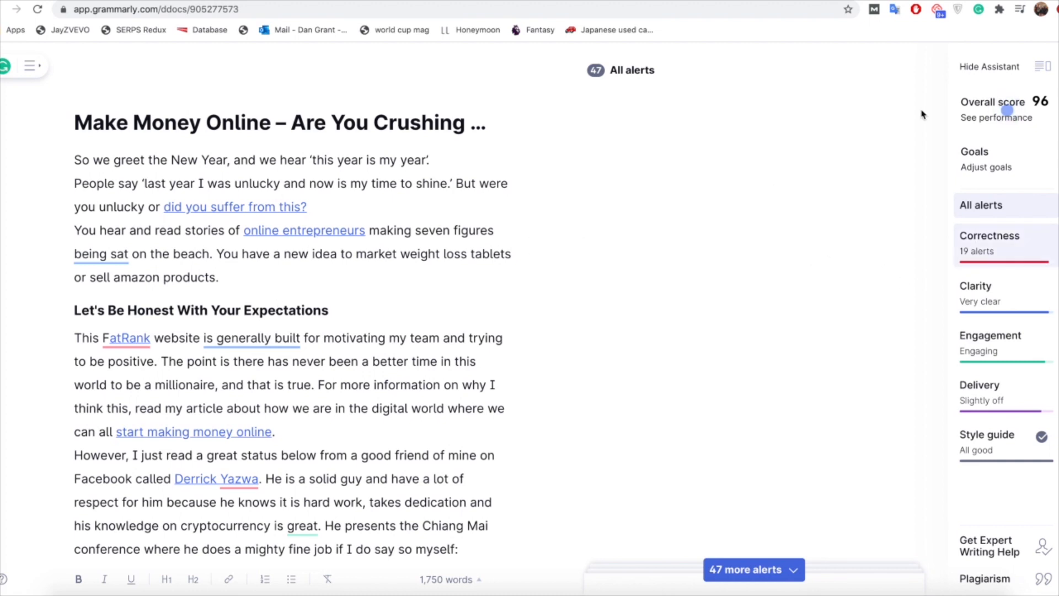
{"action": "mouse_move", "coordinate": [953, 132]}
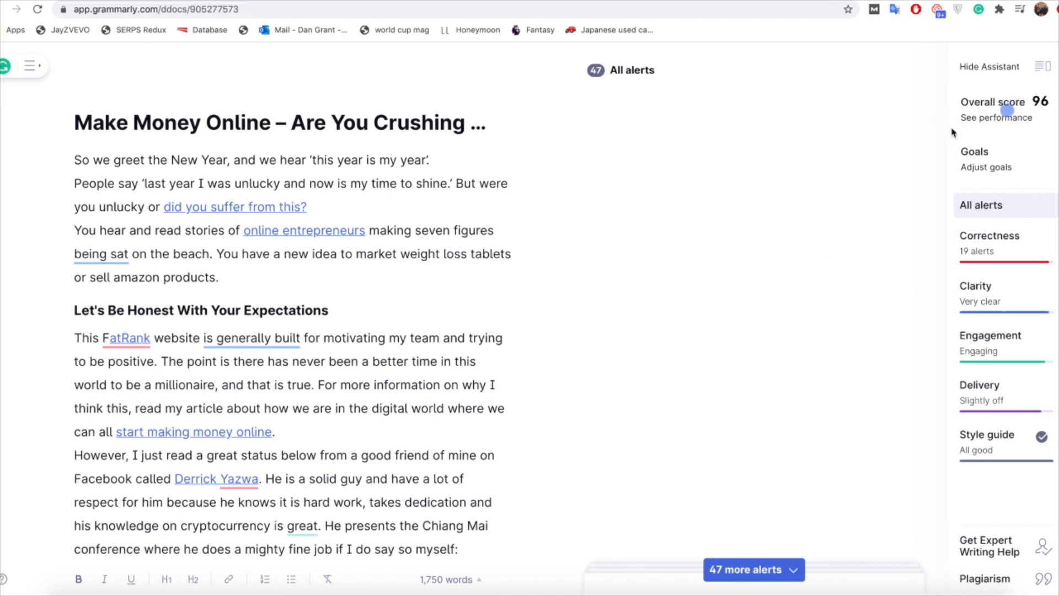
{"action": "mouse_move", "coordinate": [28, 240]}
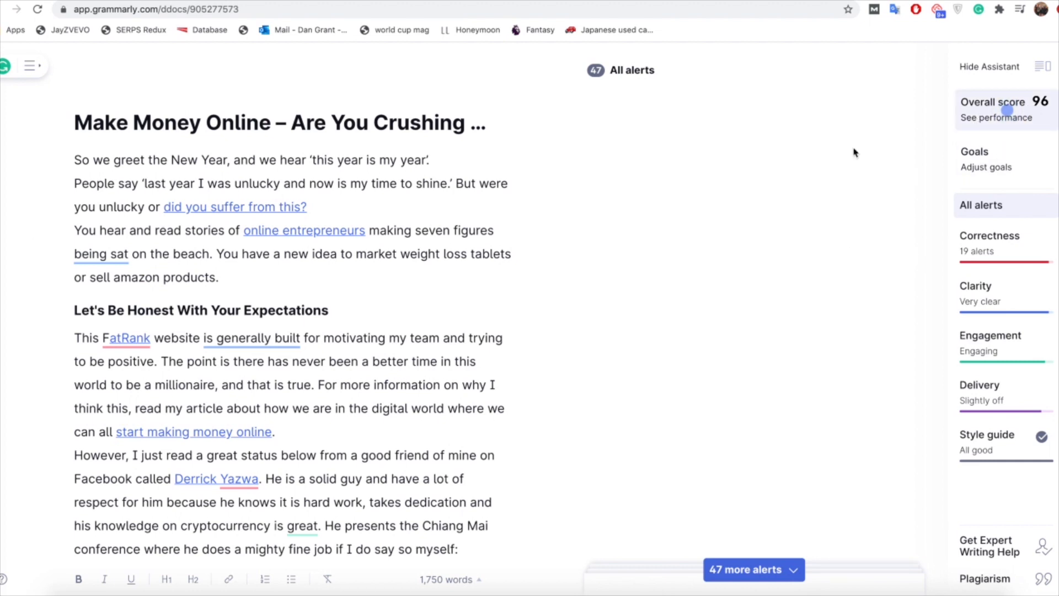
{"action": "mouse_move", "coordinate": [699, 202]}
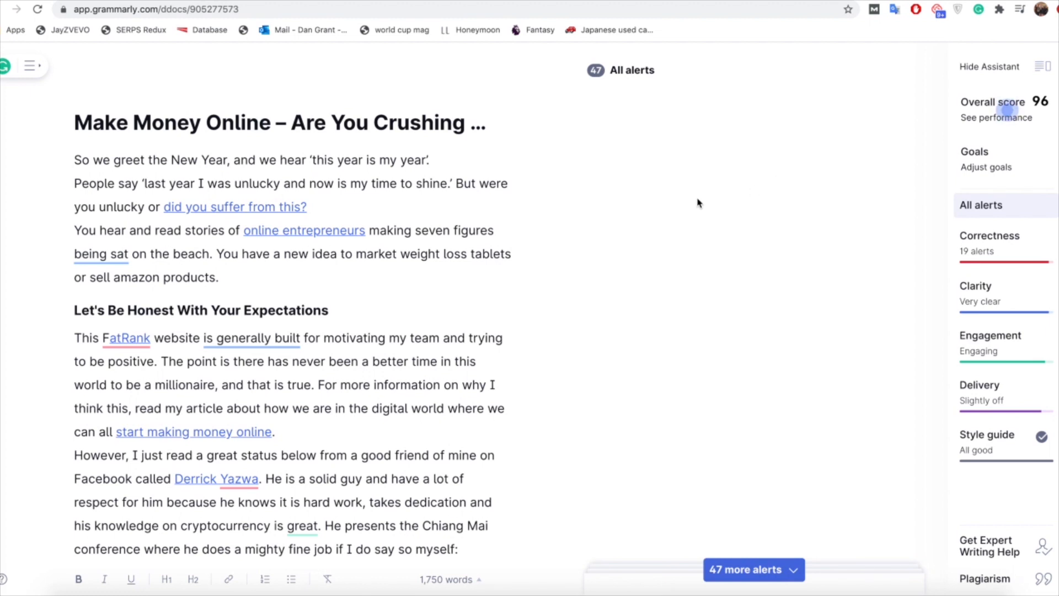
{"action": "mouse_move", "coordinate": [730, 194]}
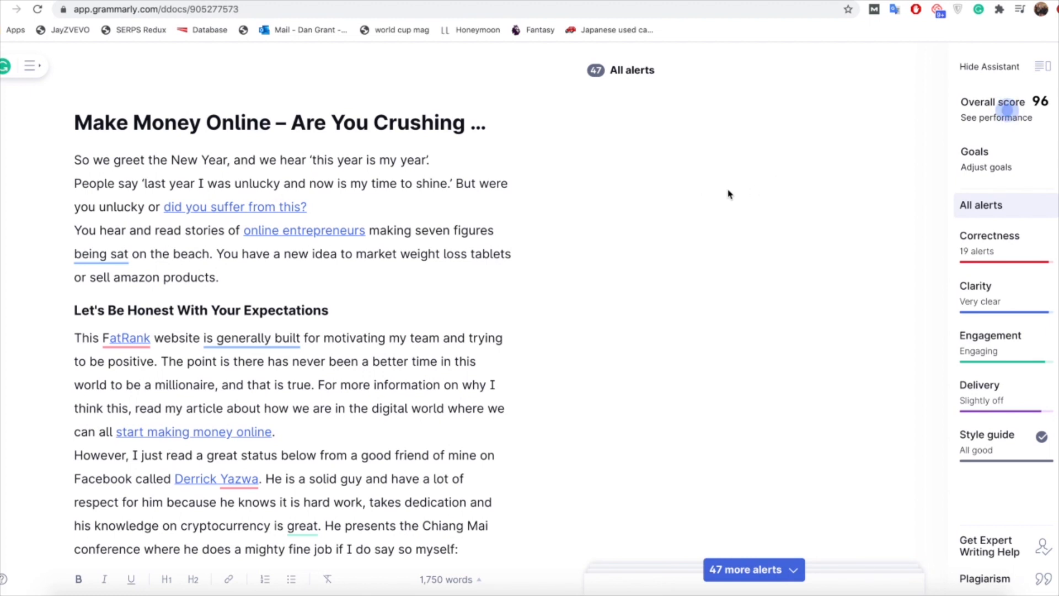
{"action": "mouse_move", "coordinate": [978, 254]}
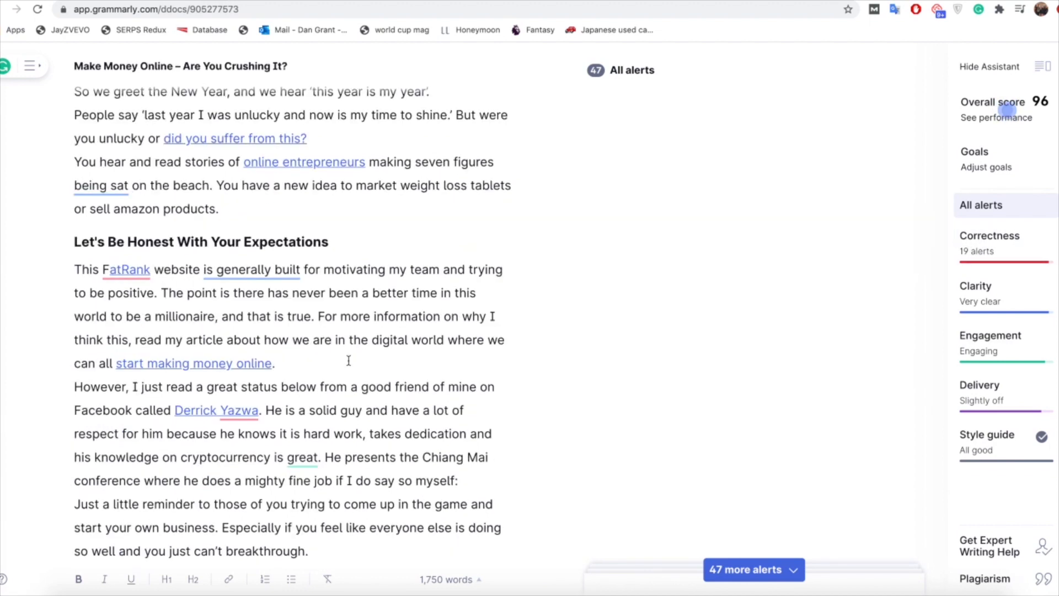
{"action": "scroll", "scroll_direction": "down", "scroll_amount": 3}
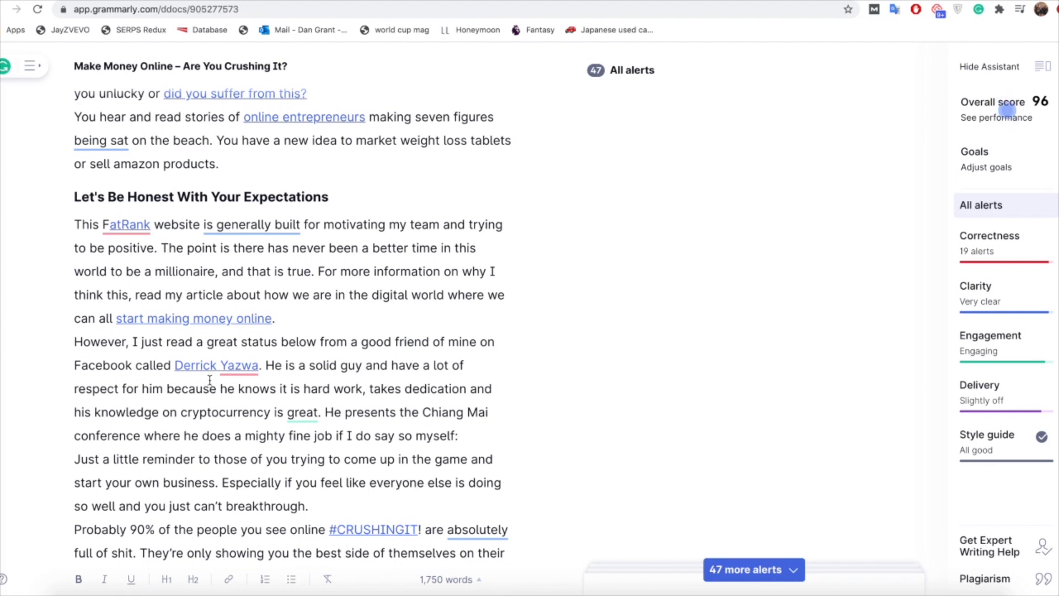
{"action": "mouse_move", "coordinate": [242, 373]}
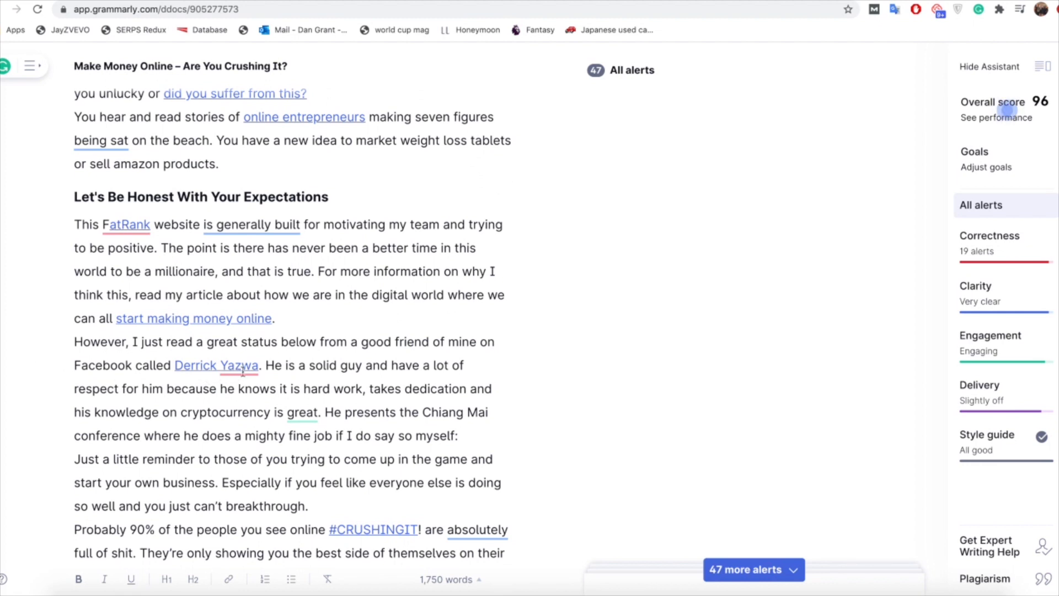
{"action": "mouse_move", "coordinate": [210, 367]}
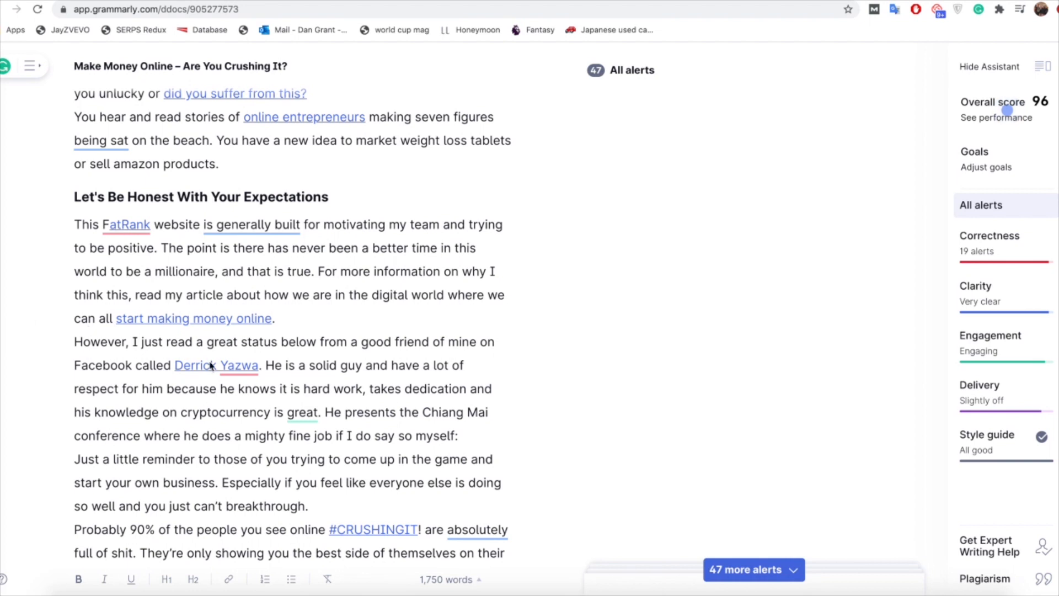
{"action": "mouse_move", "coordinate": [29, 336]}
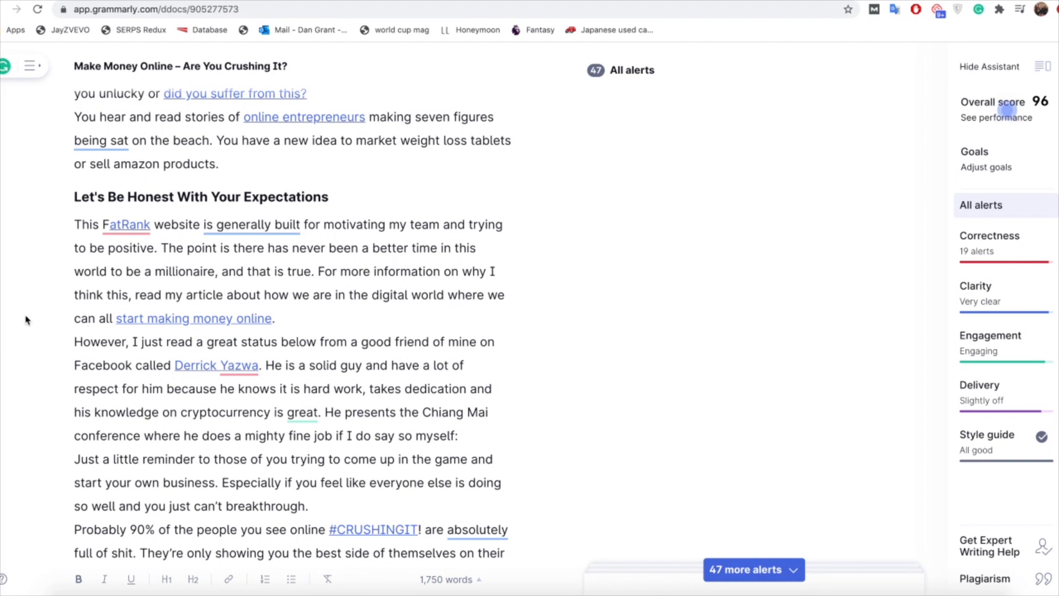
{"action": "scroll", "scroll_direction": "down", "scroll_amount": 3}
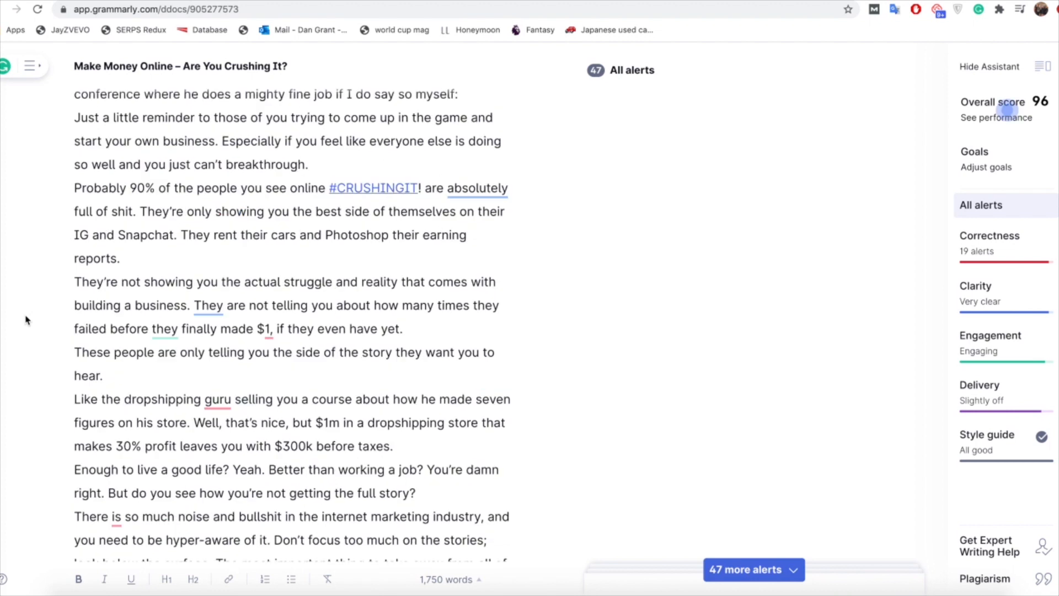
{"action": "scroll", "scroll_direction": "down", "scroll_amount": 3}
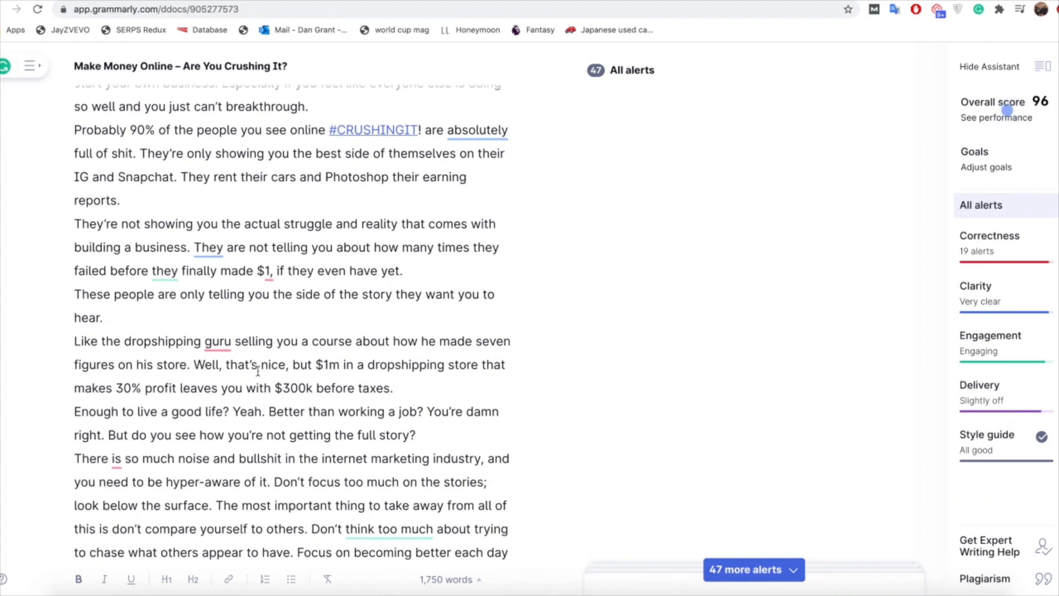
{"action": "mouse_move", "coordinate": [40, 426]}
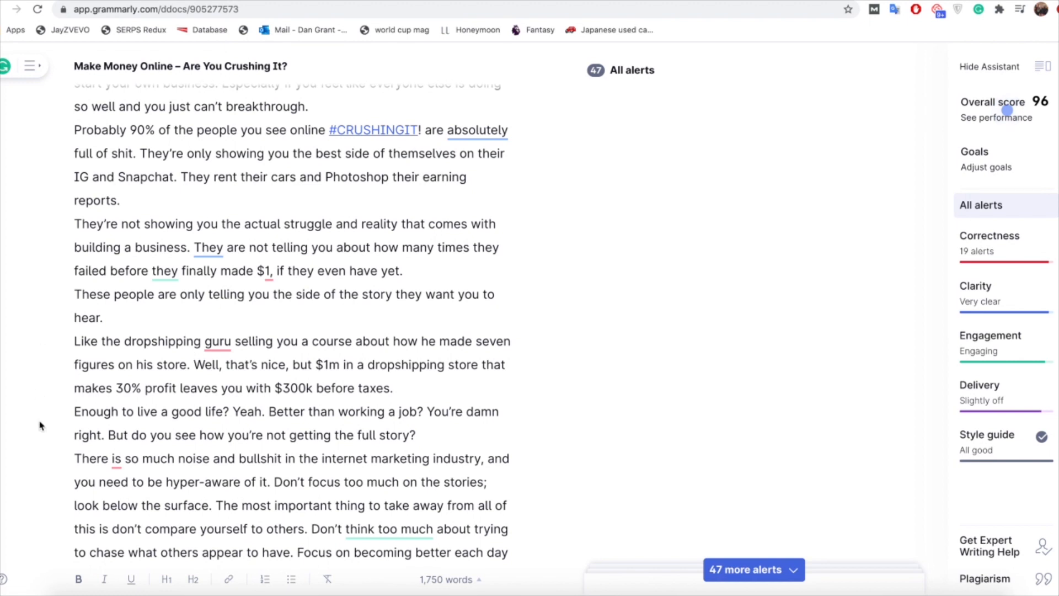
{"action": "scroll", "scroll_direction": "down", "scroll_amount": 3}
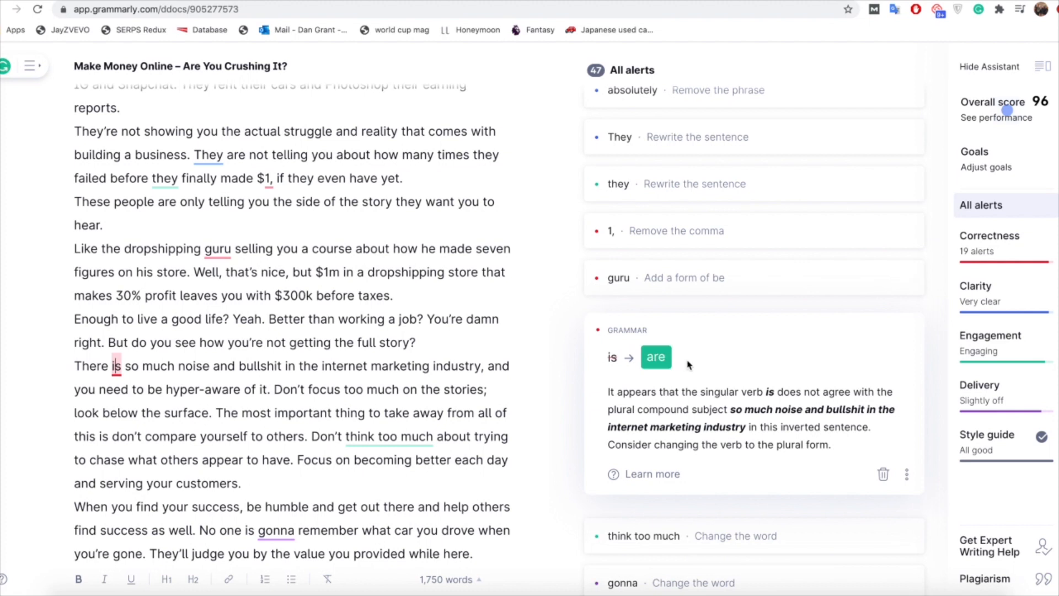
{"action": "mouse_move", "coordinate": [36, 285]}
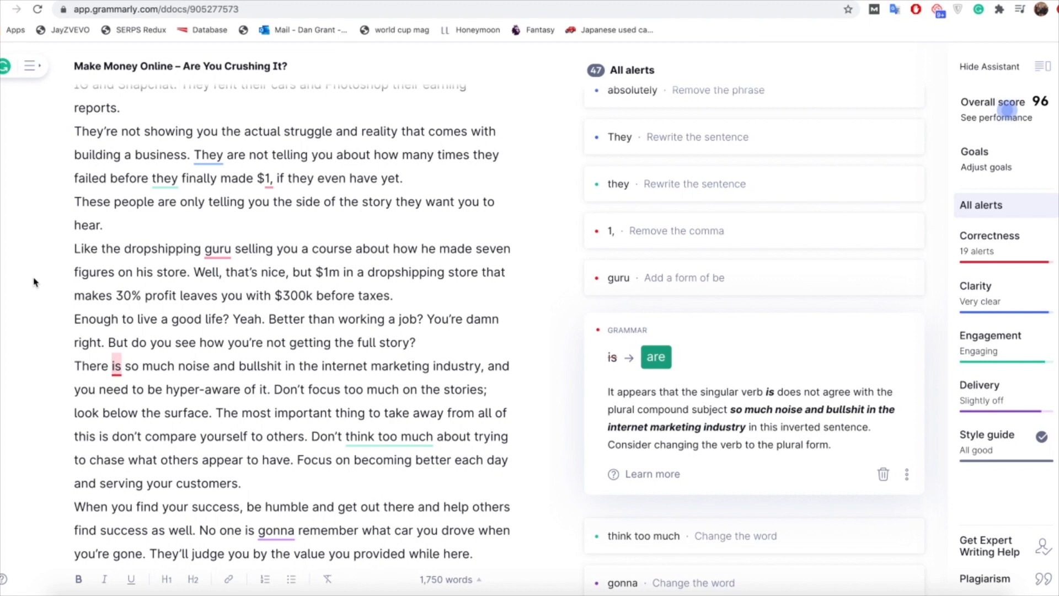
{"action": "mouse_move", "coordinate": [999, 302]}
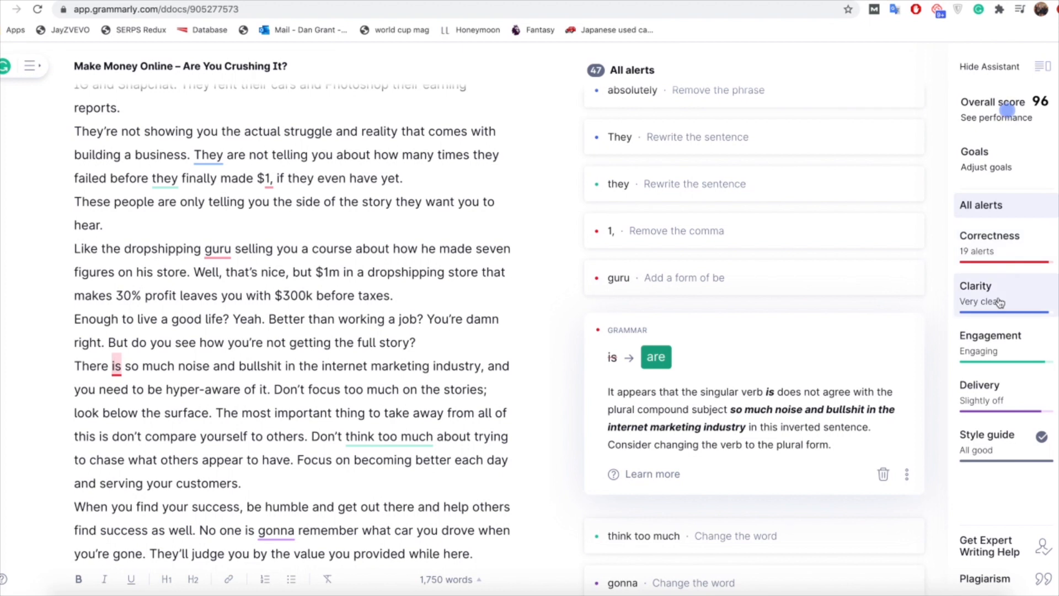
{"action": "mouse_move", "coordinate": [1005, 301]}
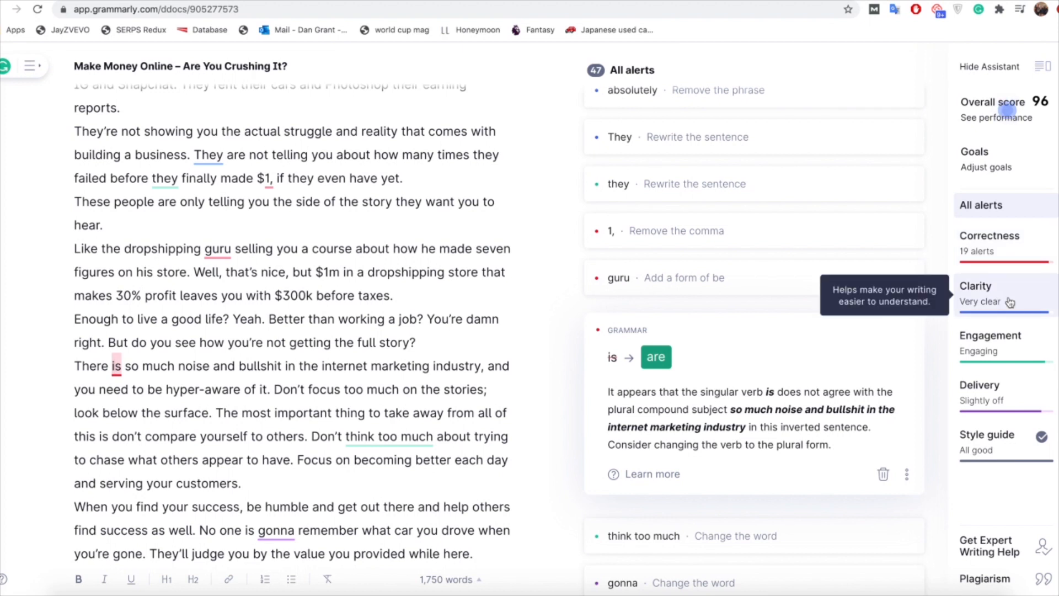
{"action": "mouse_move", "coordinate": [281, 273]}
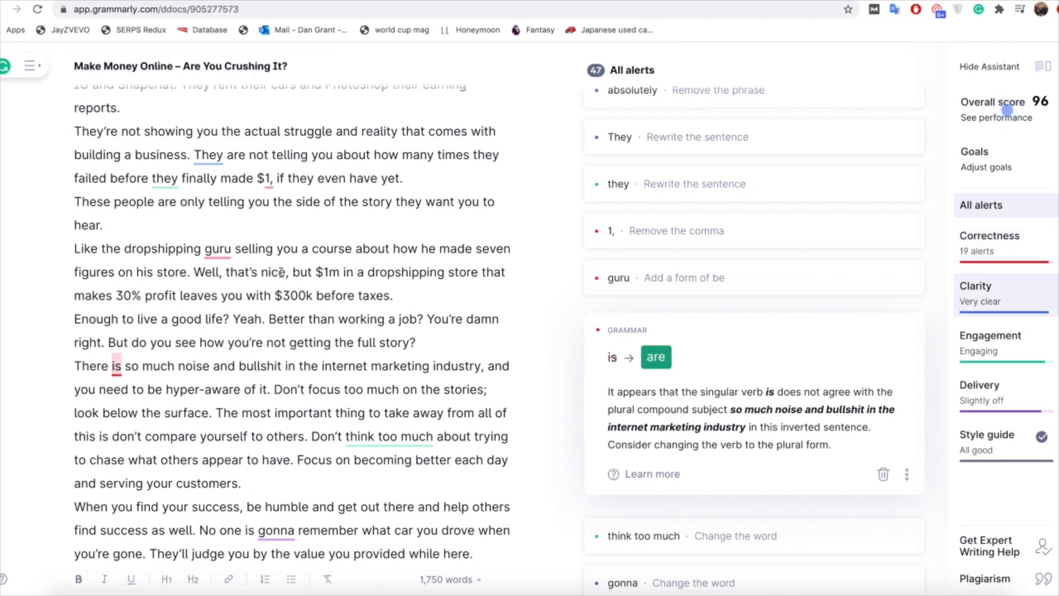
Filter to the nine Clarity alerts and open the unclear-antecedent card on 'They'.
{"action": "left_click", "coordinate": [975, 286]}
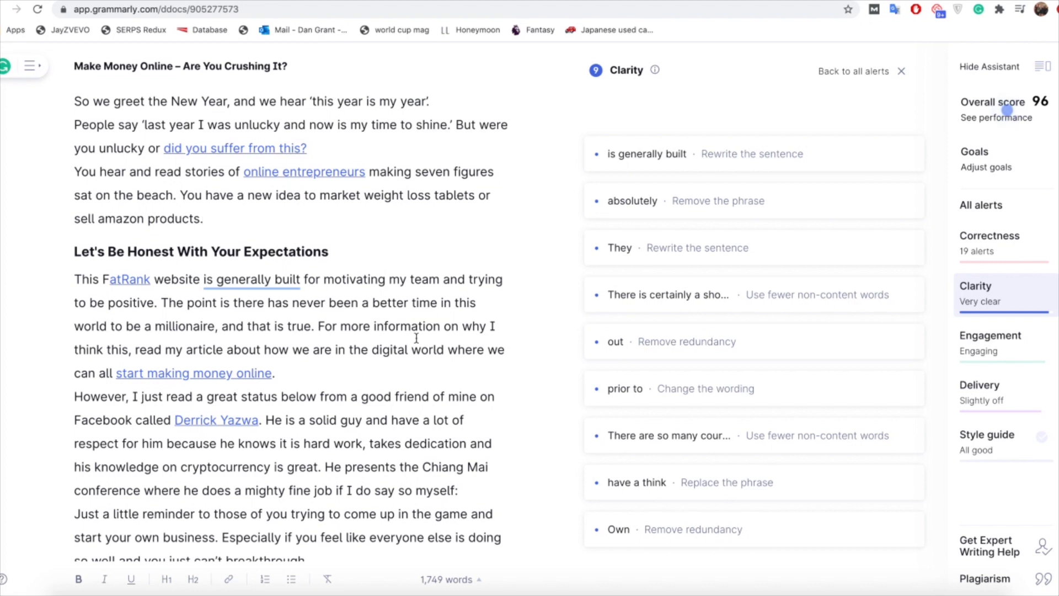
{"action": "mouse_move", "coordinate": [404, 338]}
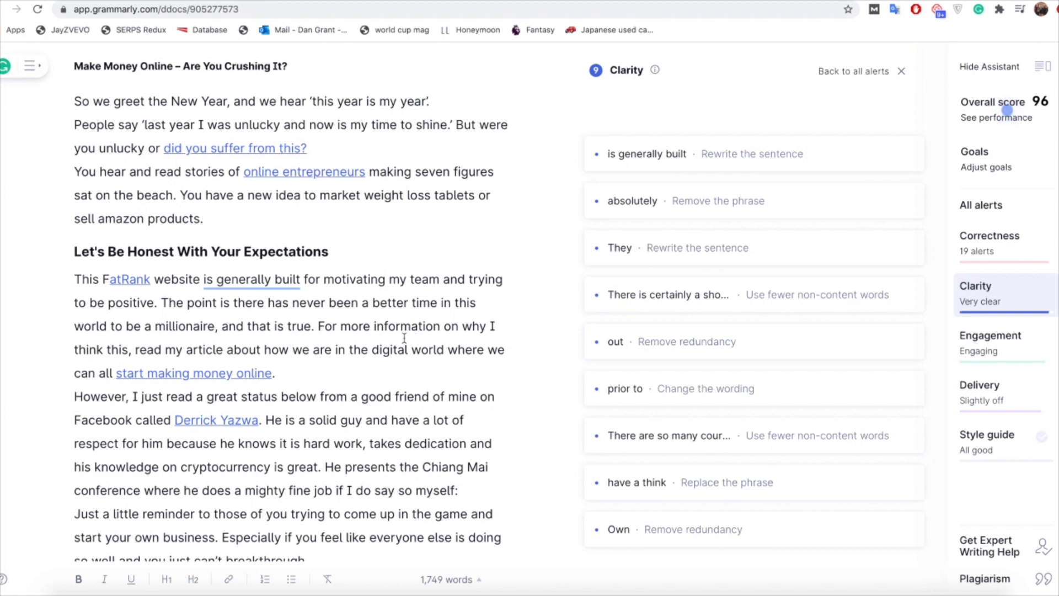
{"action": "left_click", "coordinate": [202, 219]}
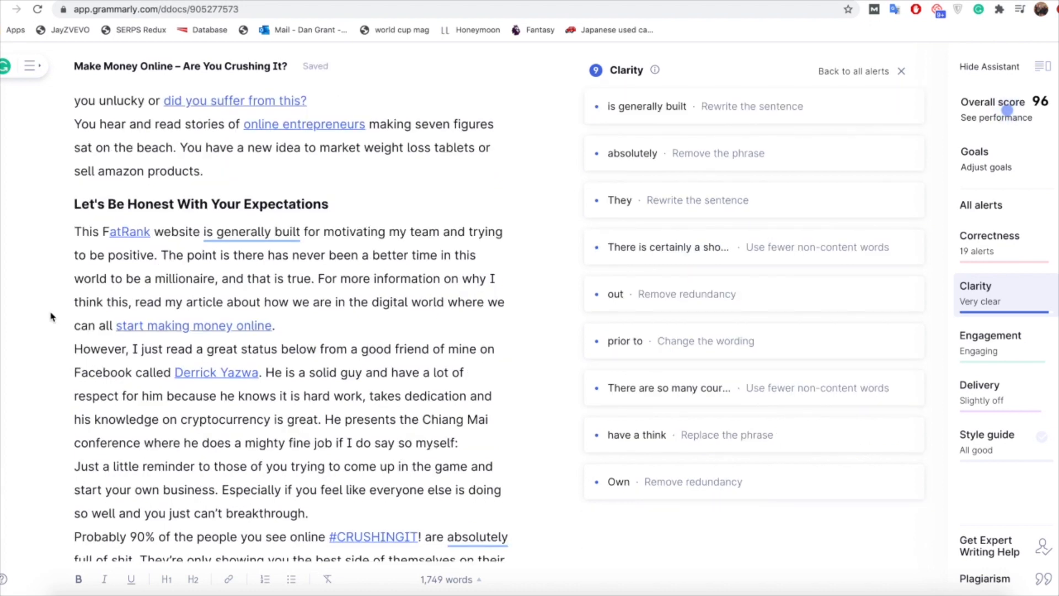
{"action": "scroll", "scroll_direction": "down", "scroll_amount": 3}
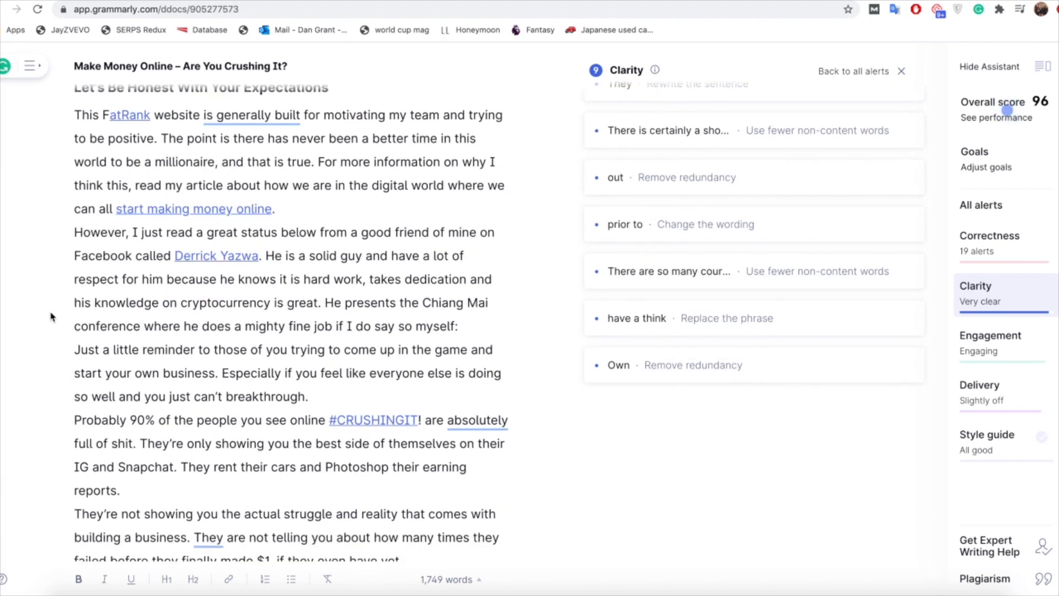
{"action": "mouse_move", "coordinate": [31, 291]}
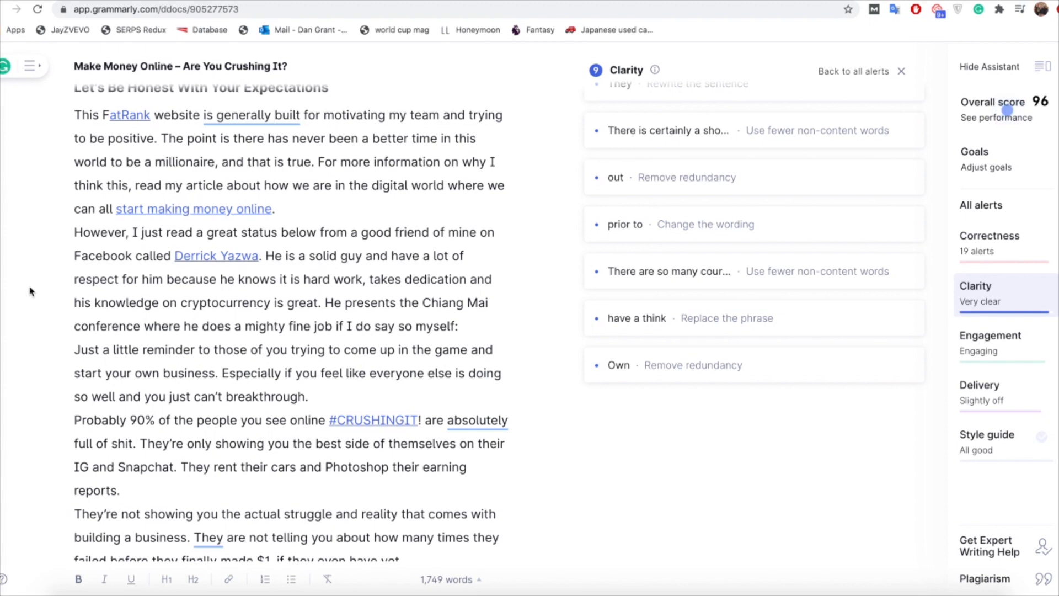
{"action": "scroll", "scroll_direction": "down", "scroll_amount": 3}
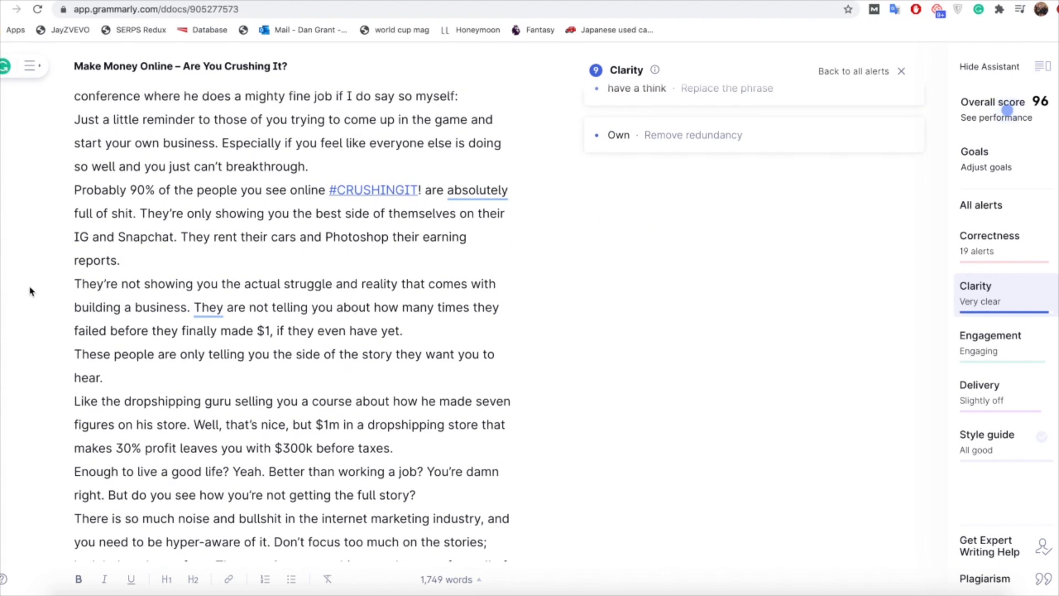
{"action": "scroll", "scroll_direction": "down", "scroll_amount": 3}
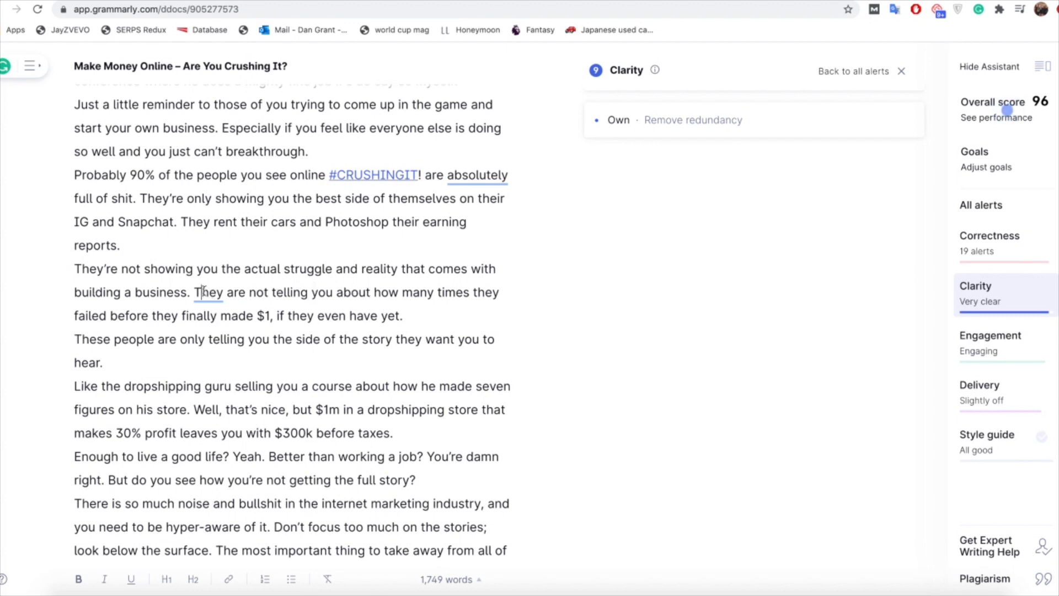
{"action": "left_click", "coordinate": [208, 292]}
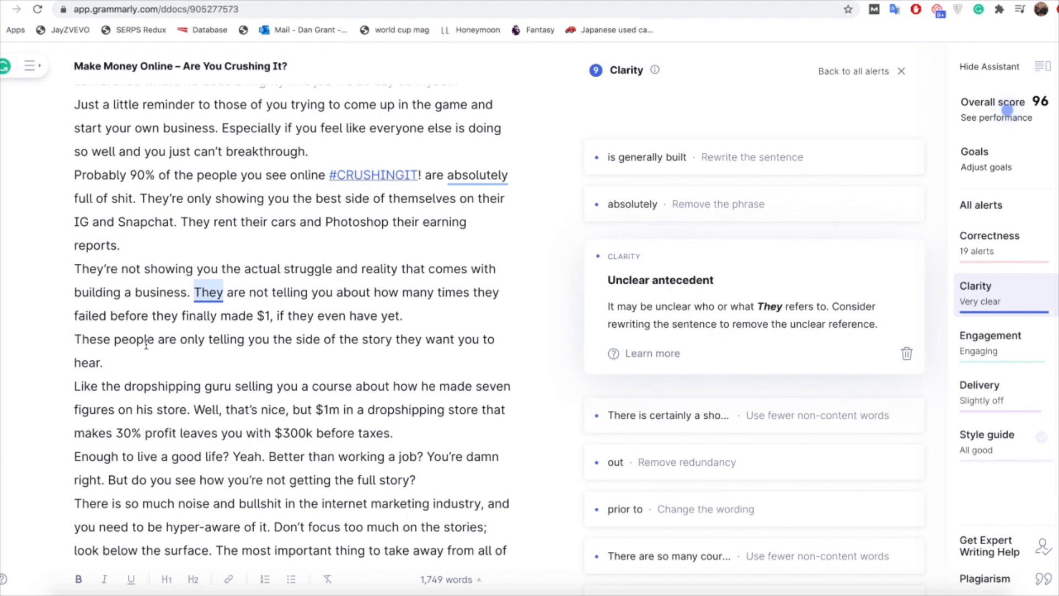
{"action": "mouse_move", "coordinate": [37, 288]}
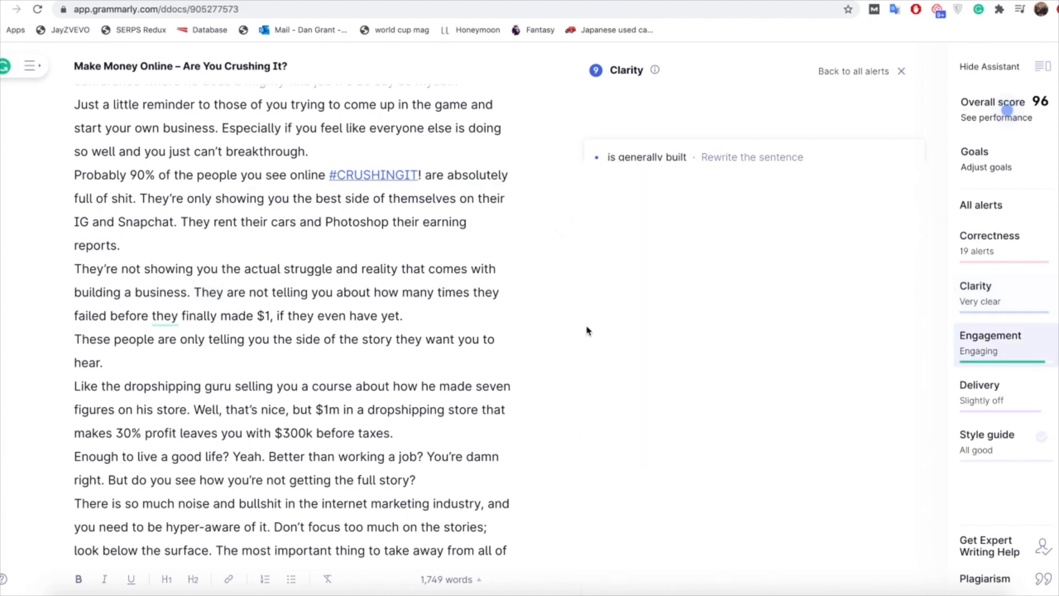
Under Engagement, replace 'great' with 'excellent' and open the 'they' alert in the failed-before sentence.
{"action": "left_click", "coordinate": [991, 335]}
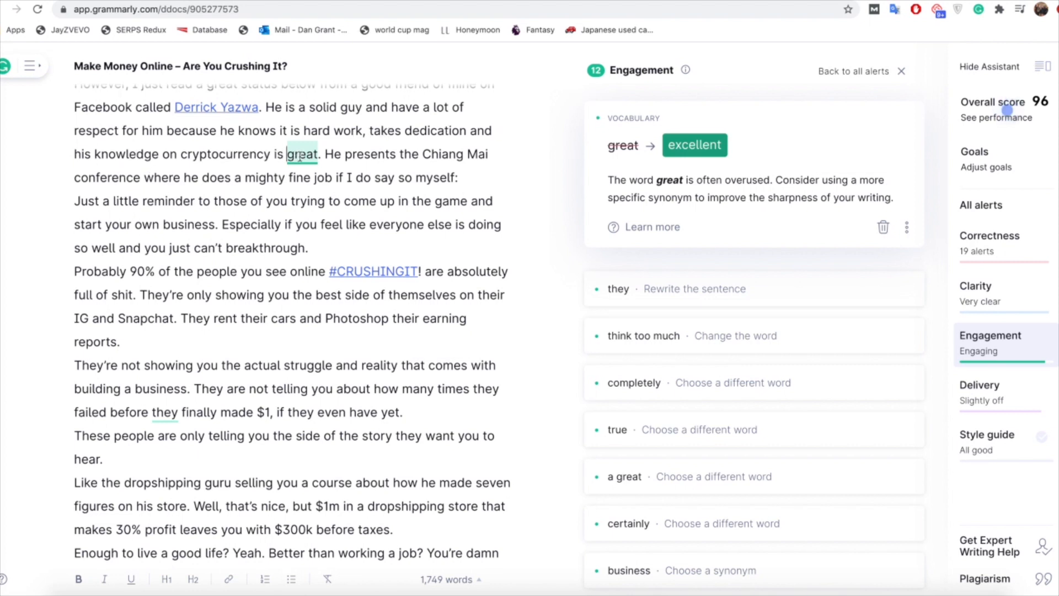
{"action": "mouse_move", "coordinate": [614, 196]}
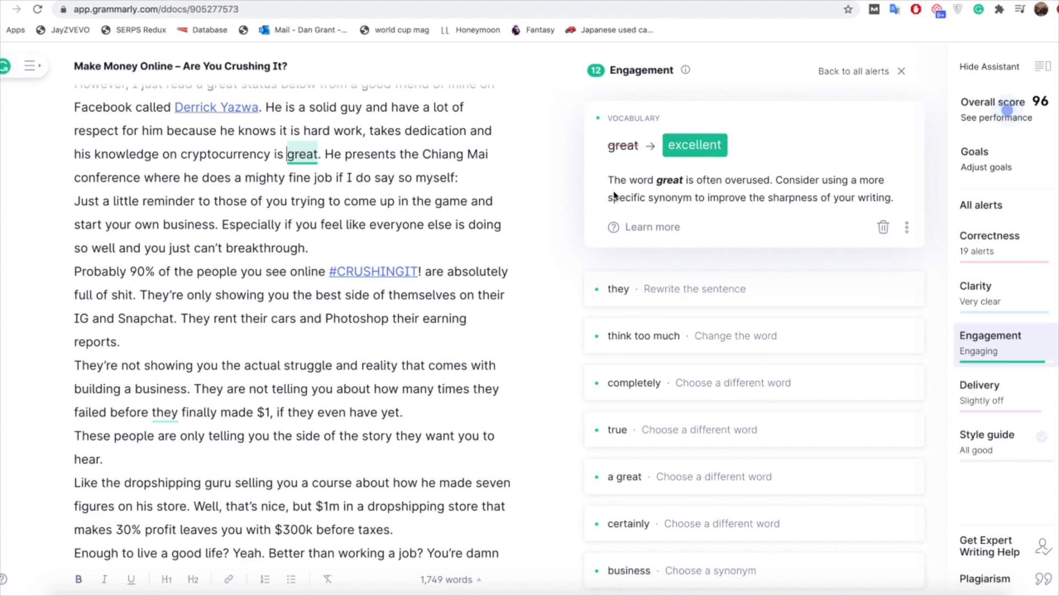
{"action": "mouse_move", "coordinate": [694, 149]}
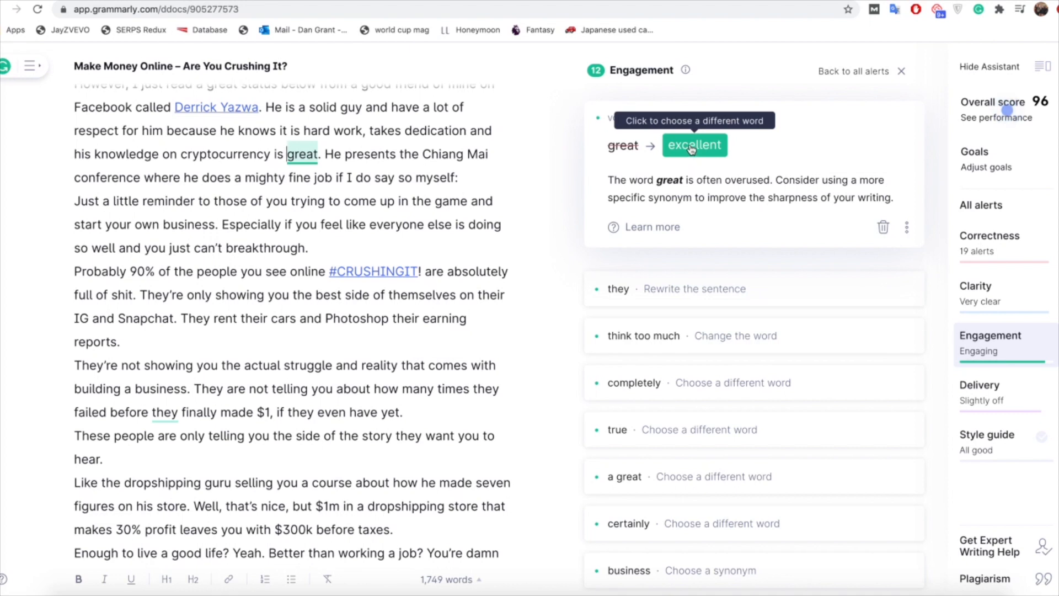
{"action": "left_click", "coordinate": [694, 145]}
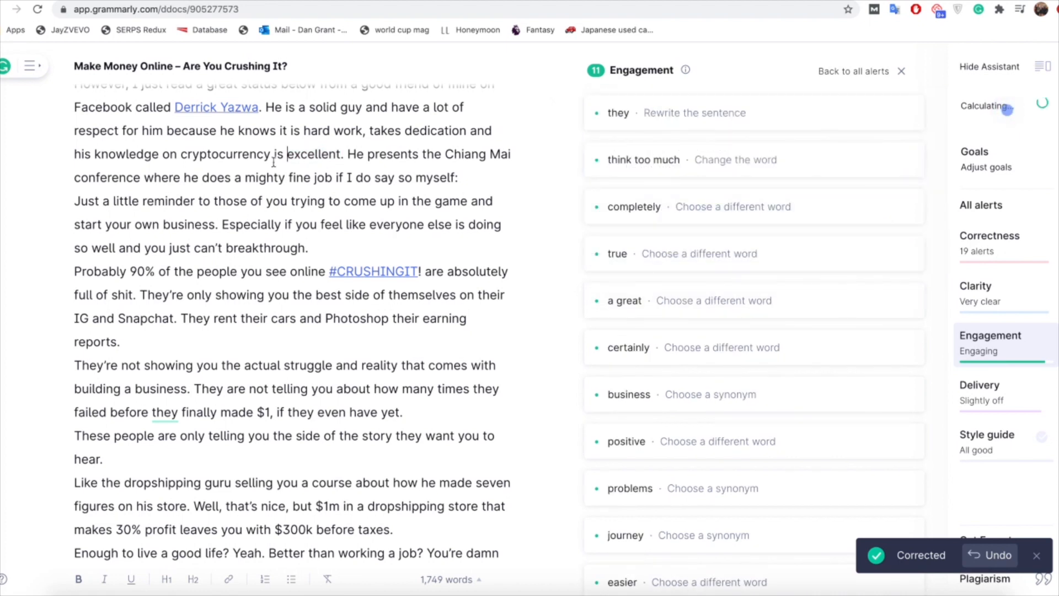
{"action": "scroll", "scroll_direction": "down", "scroll_amount": 3}
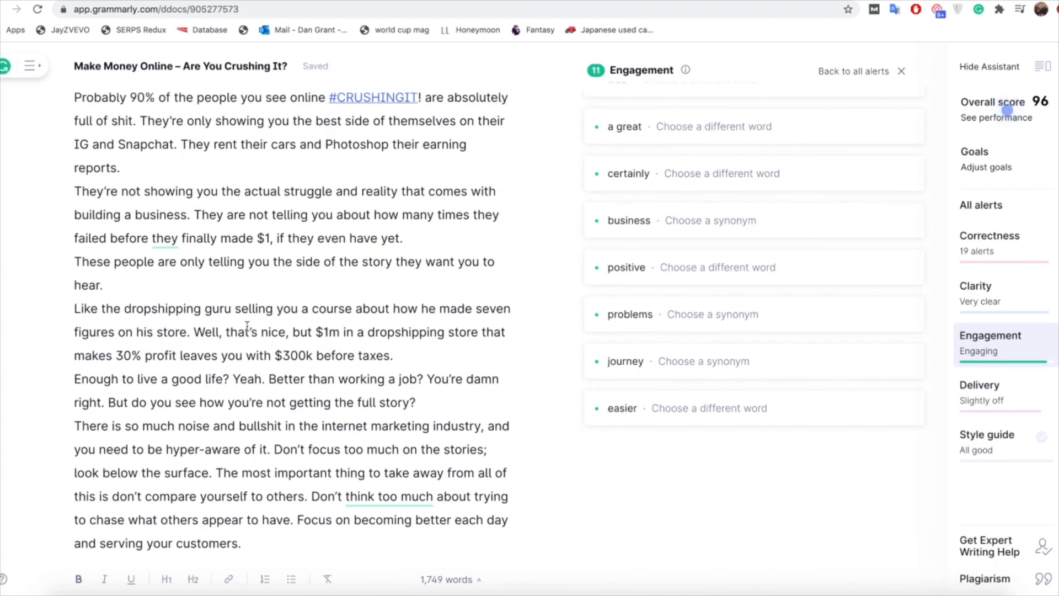
{"action": "scroll", "scroll_direction": "down", "scroll_amount": 3}
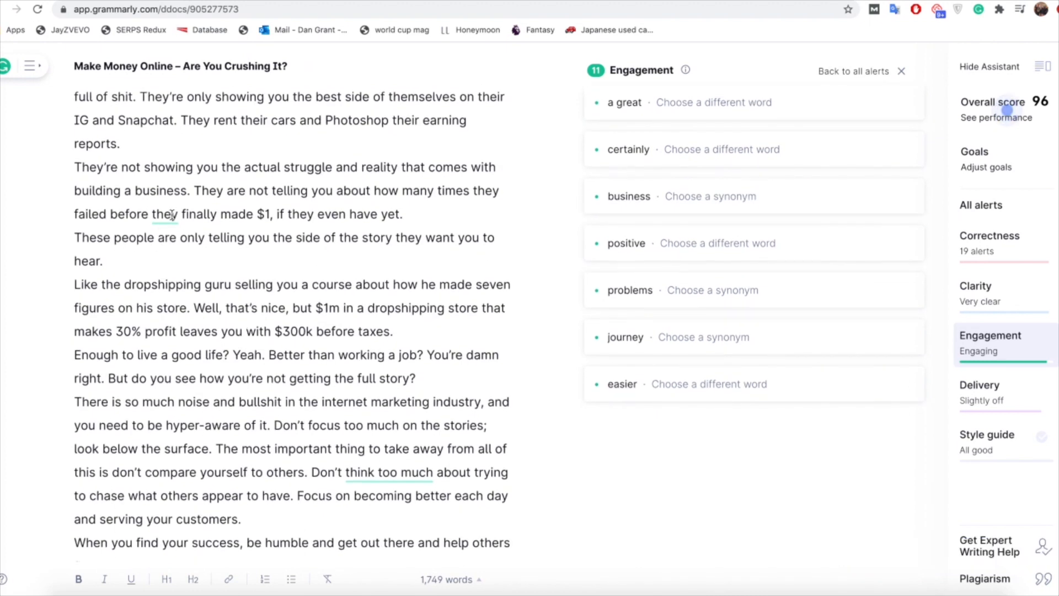
{"action": "left_click", "coordinate": [163, 214]}
{"action": "type", "text": "king"}
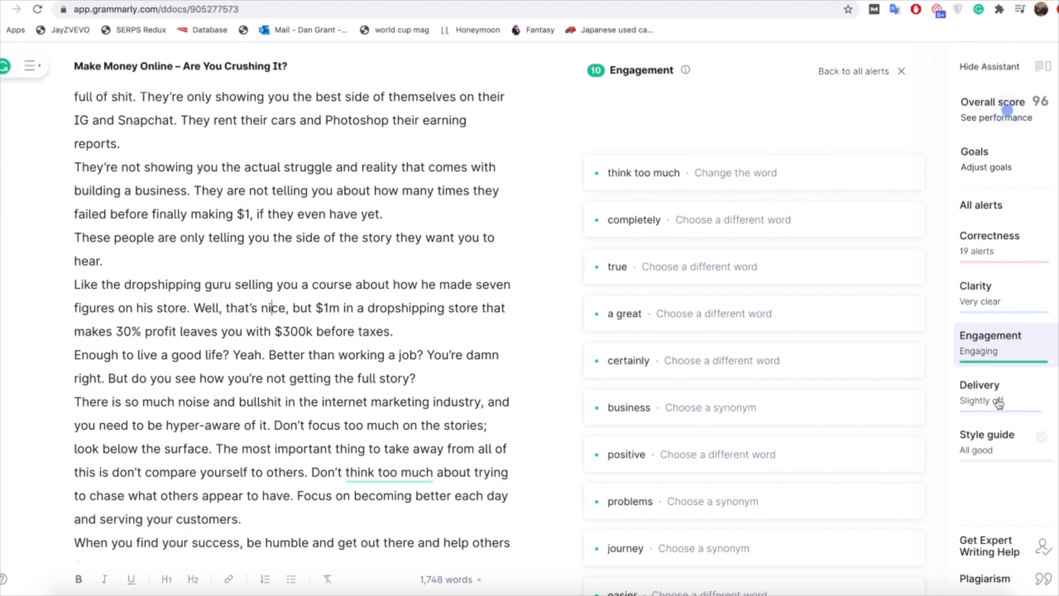
Under Delivery, make it 'No one is going to remember' and delete the weakening 'just'.
{"action": "left_click", "coordinate": [980, 385]}
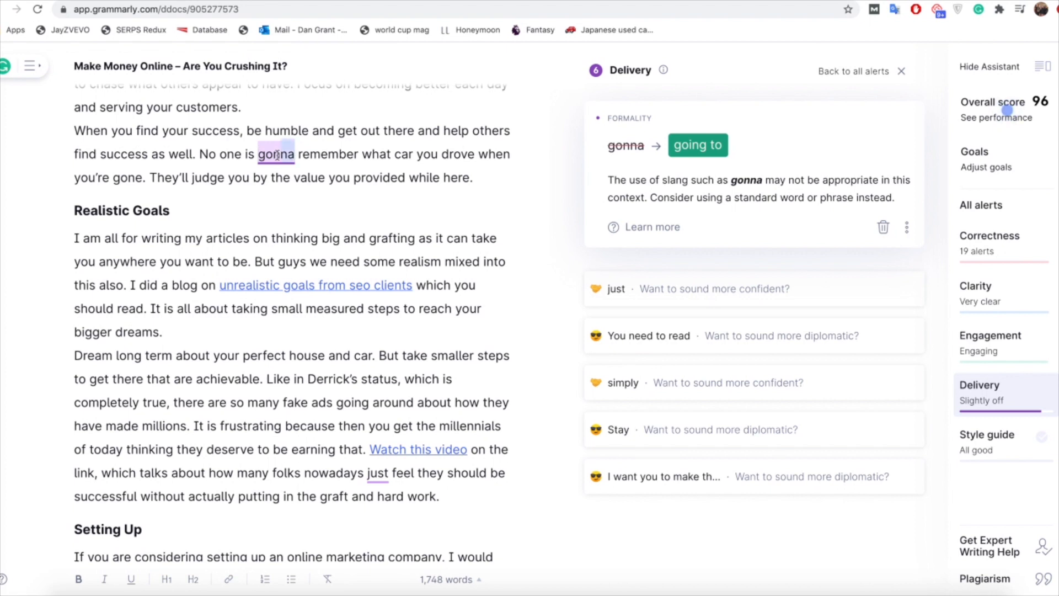
{"action": "left_click", "coordinate": [698, 145]}
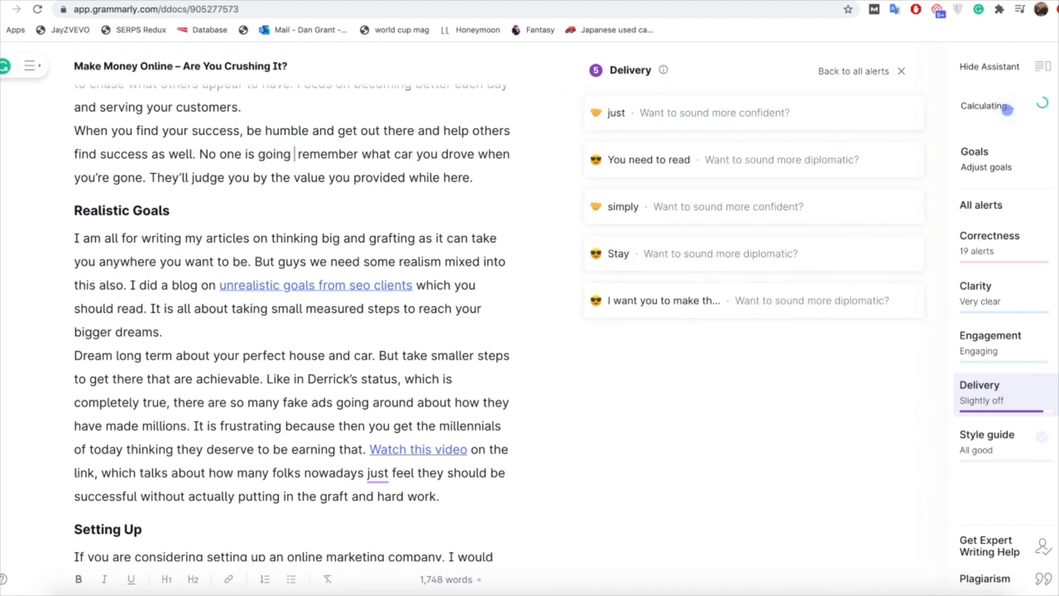
{"action": "type", "text": "to"}
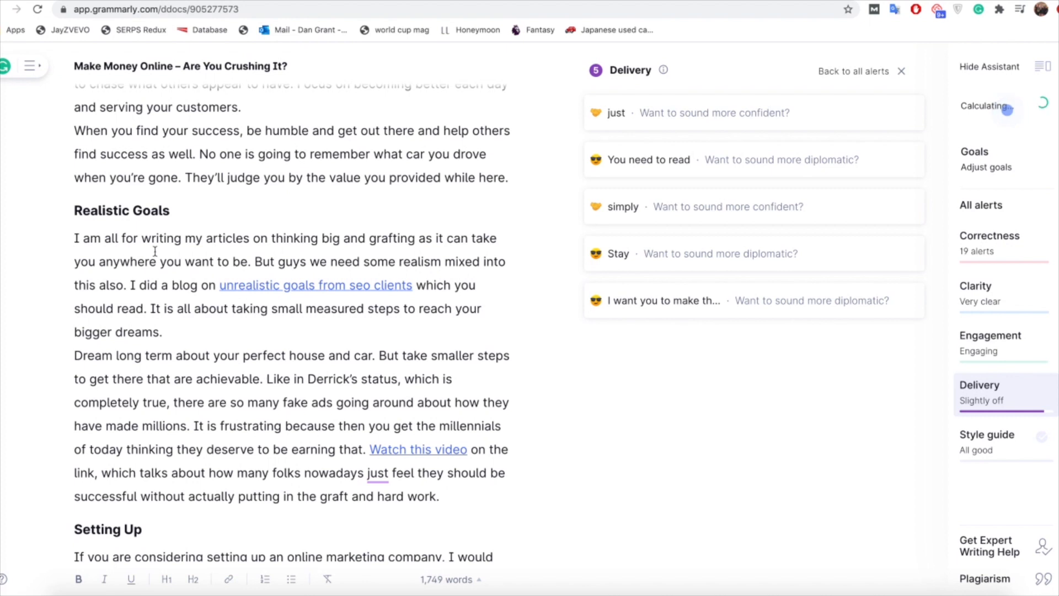
{"action": "double_click", "coordinate": [208, 154]}
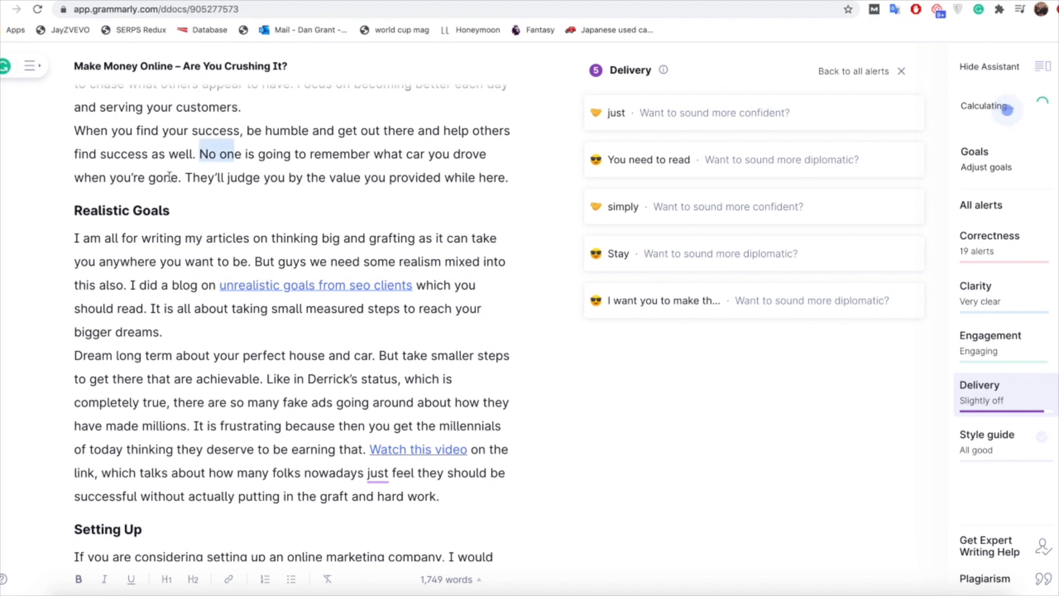
{"action": "left_click_drag", "start_coordinate": [199, 154], "coordinate": [178, 177]}
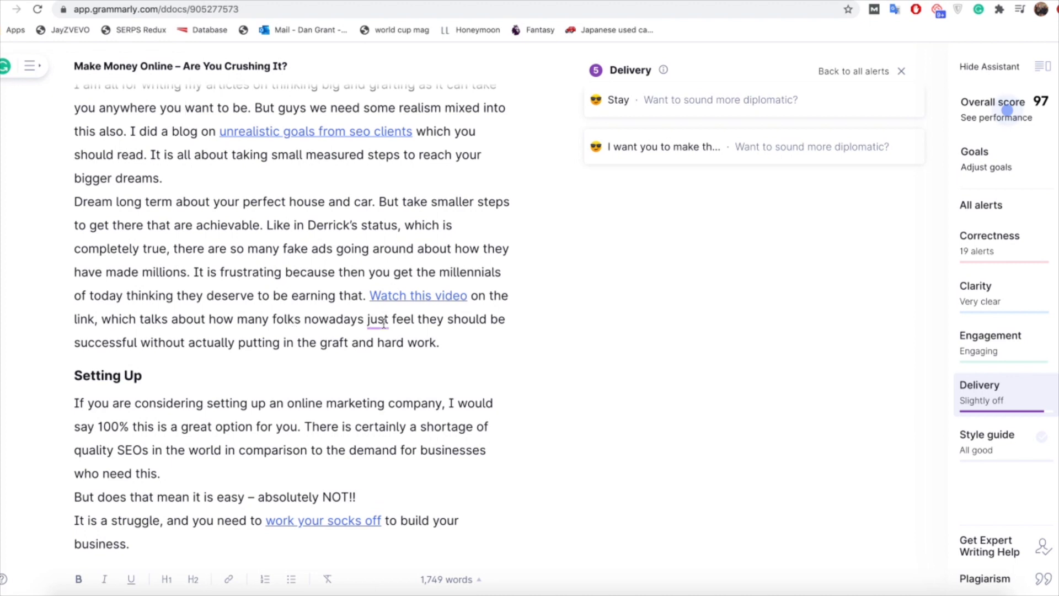
{"action": "left_click", "coordinate": [377, 319]}
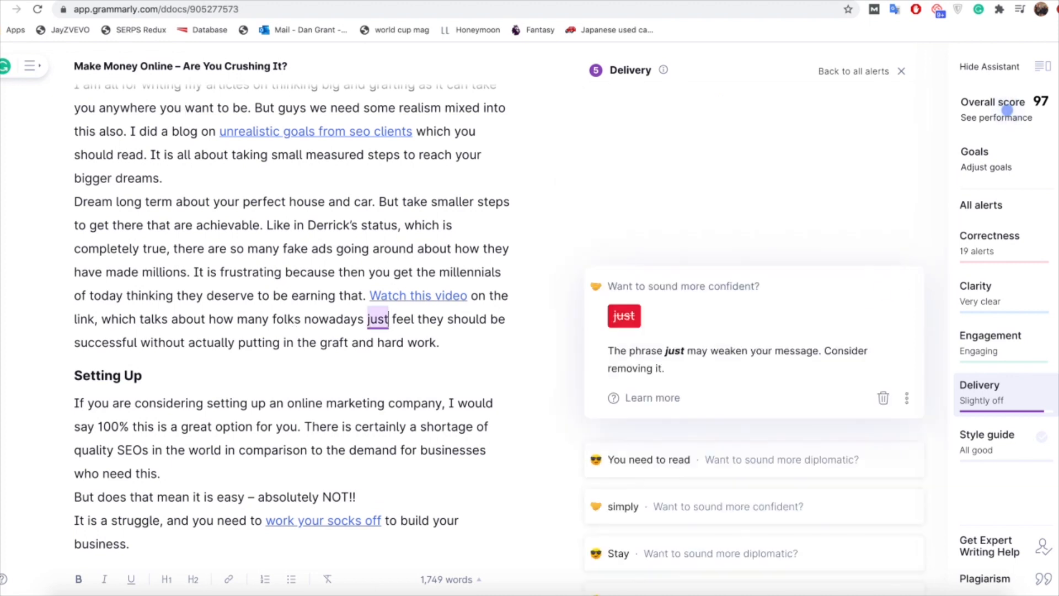
{"action": "left_click", "coordinate": [882, 398]}
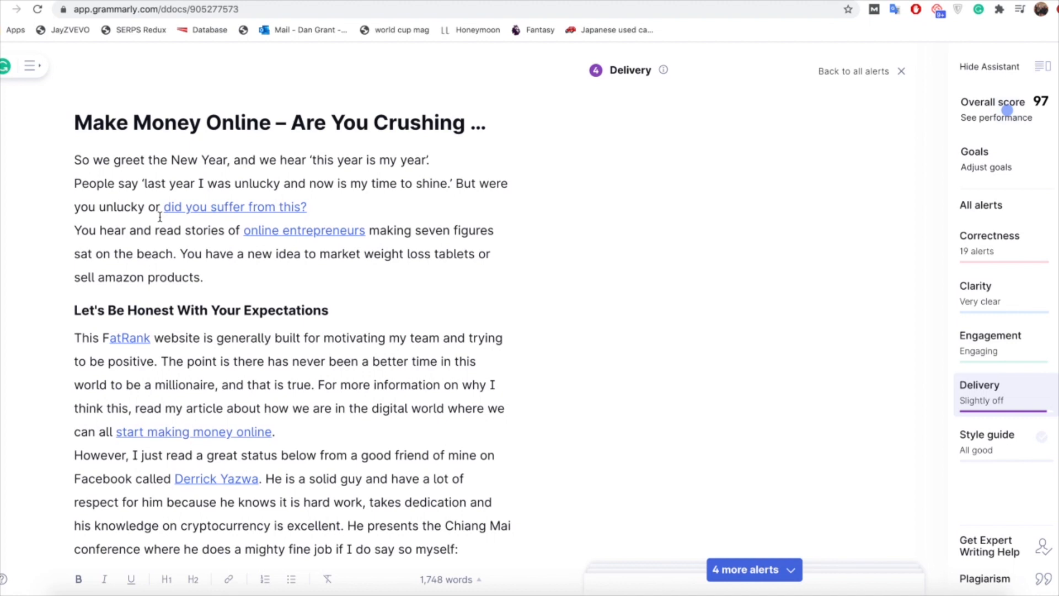
{"action": "mouse_move", "coordinate": [674, 228]}
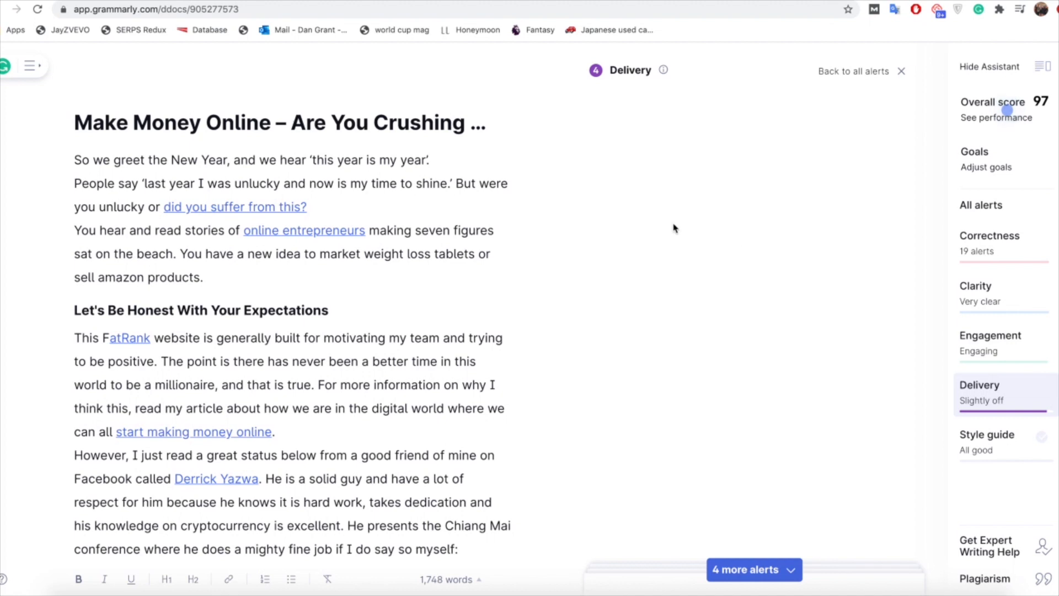